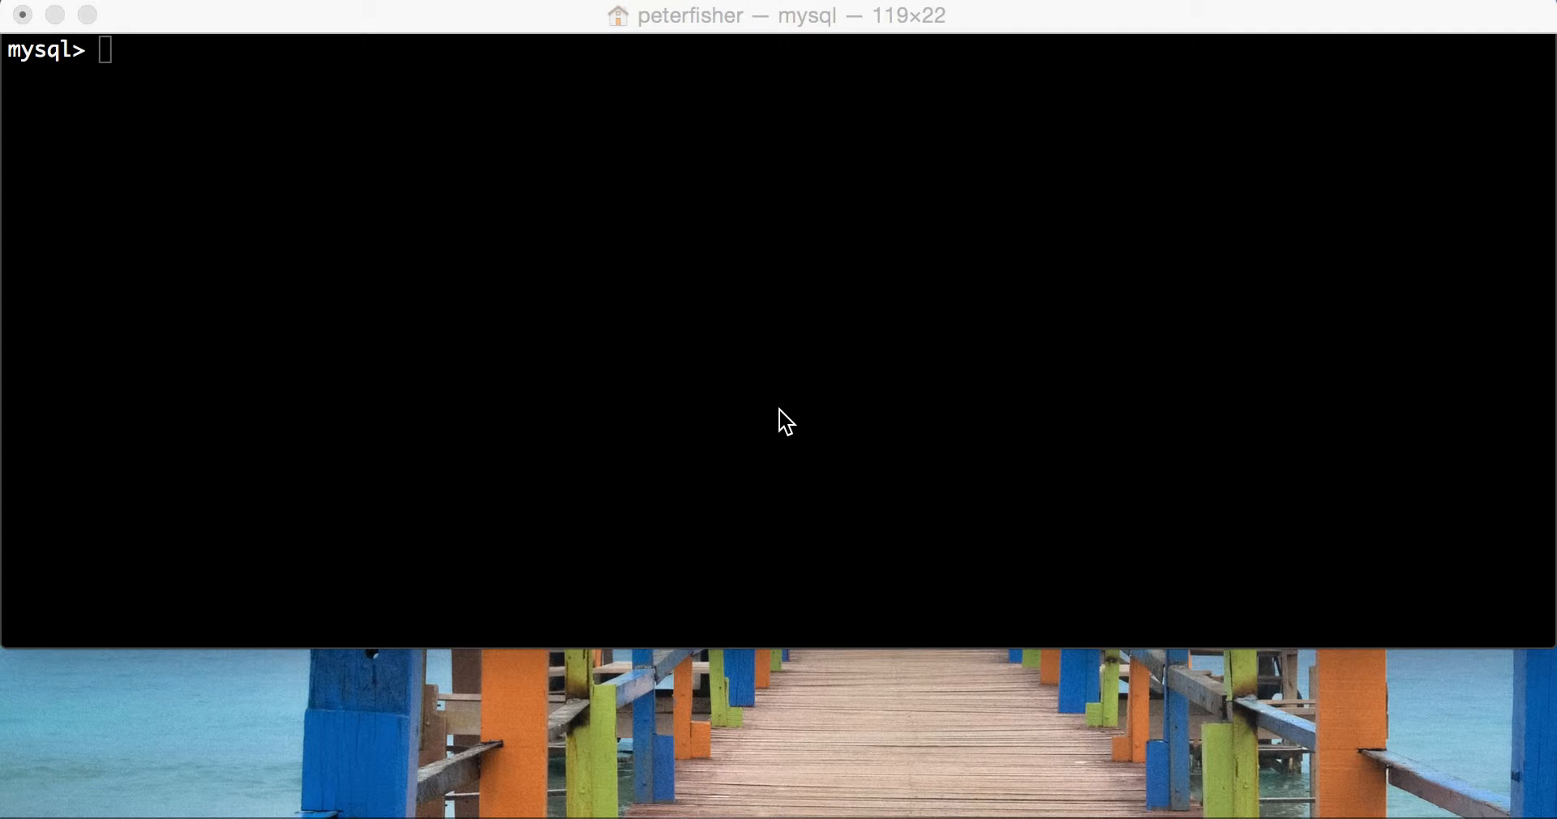
Start writing CONCAT_WS and discard the unfinished text from the prompt
text(CONCAT)
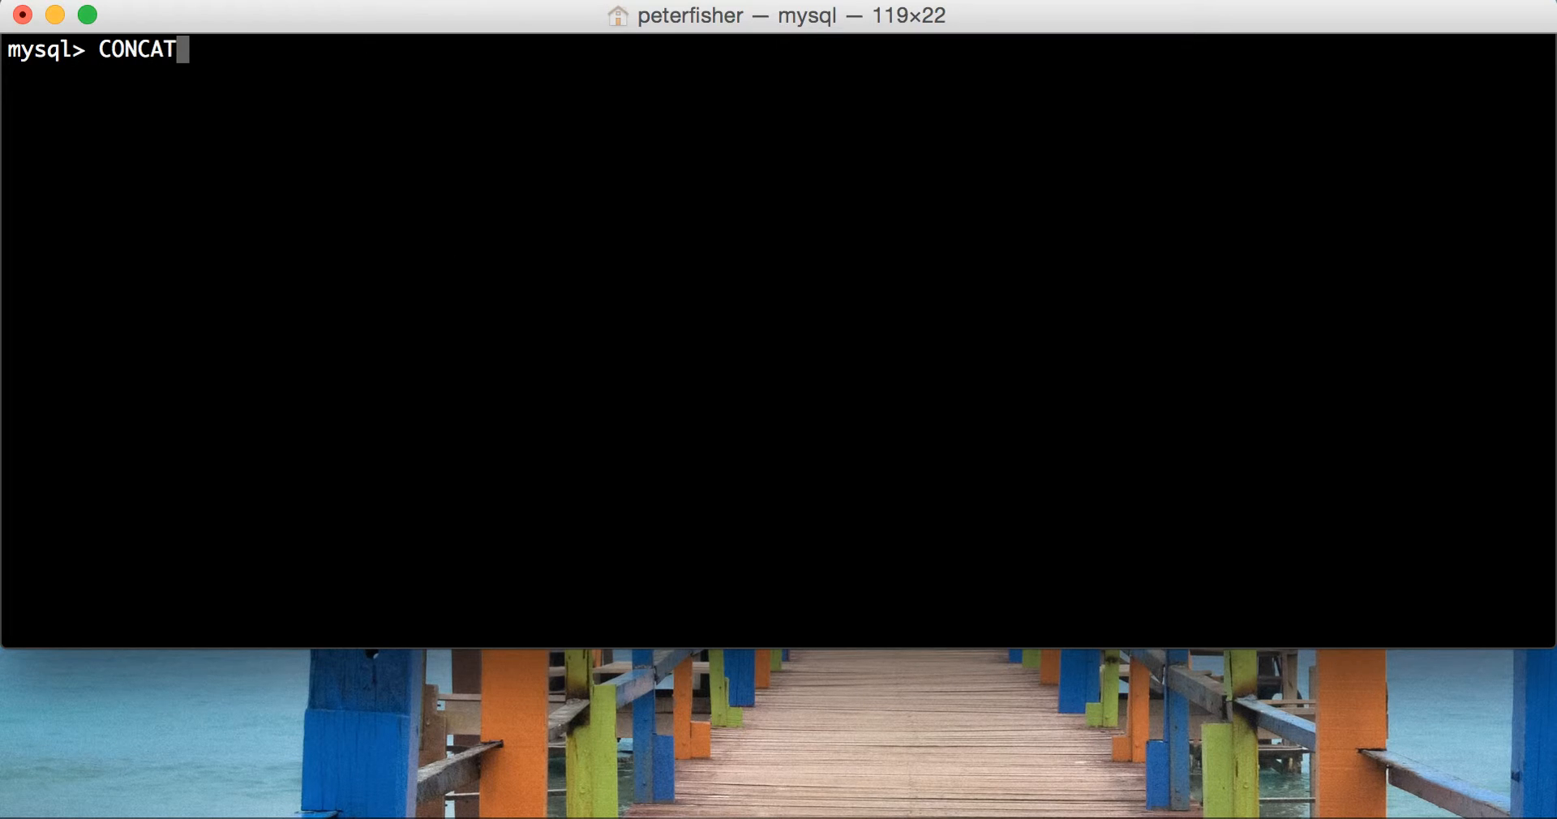
text(_WS)
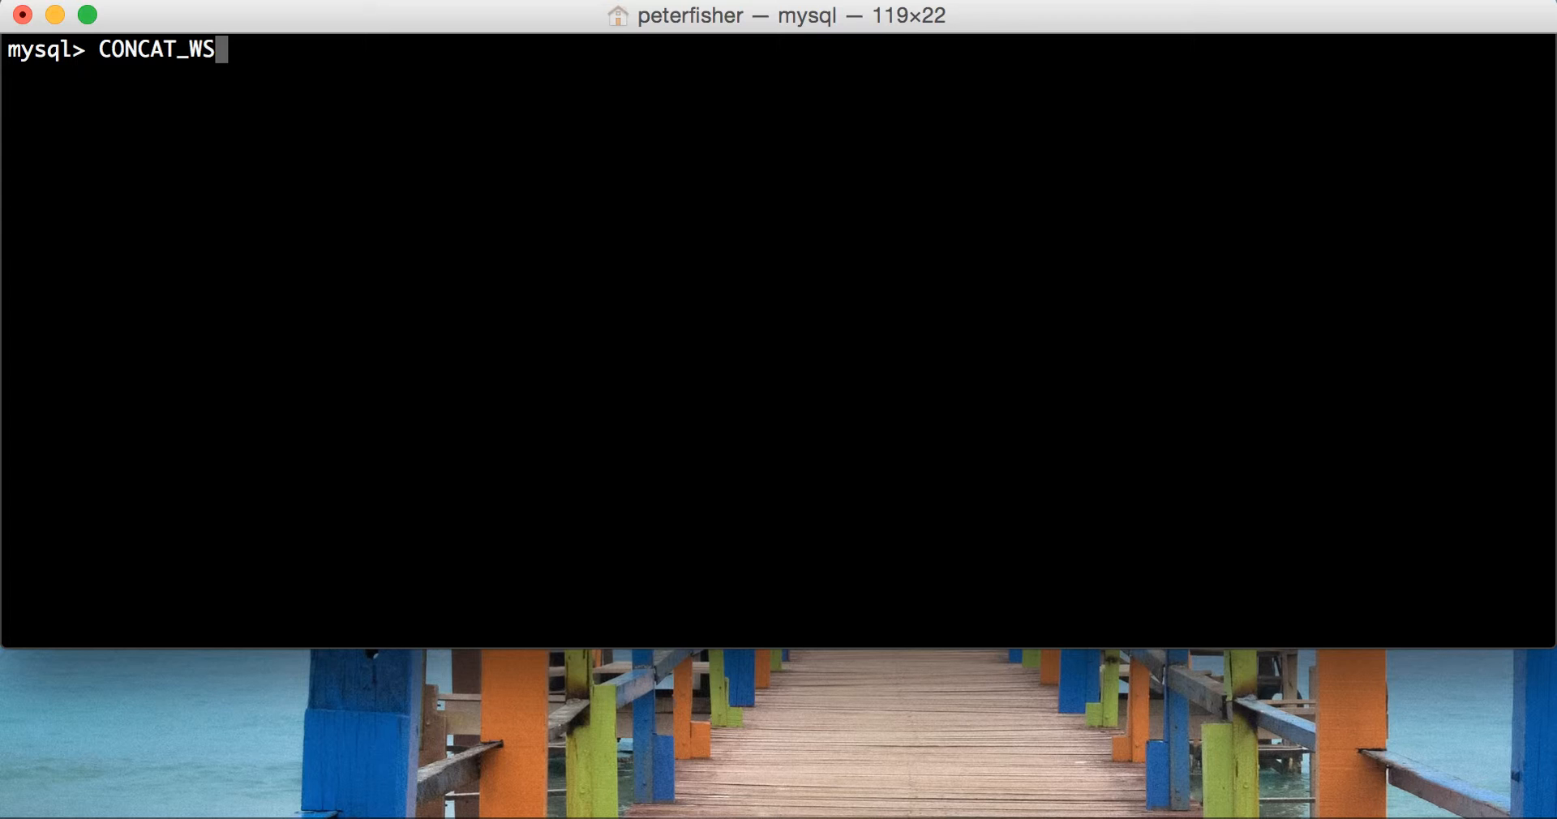
key(Ctrl+U)
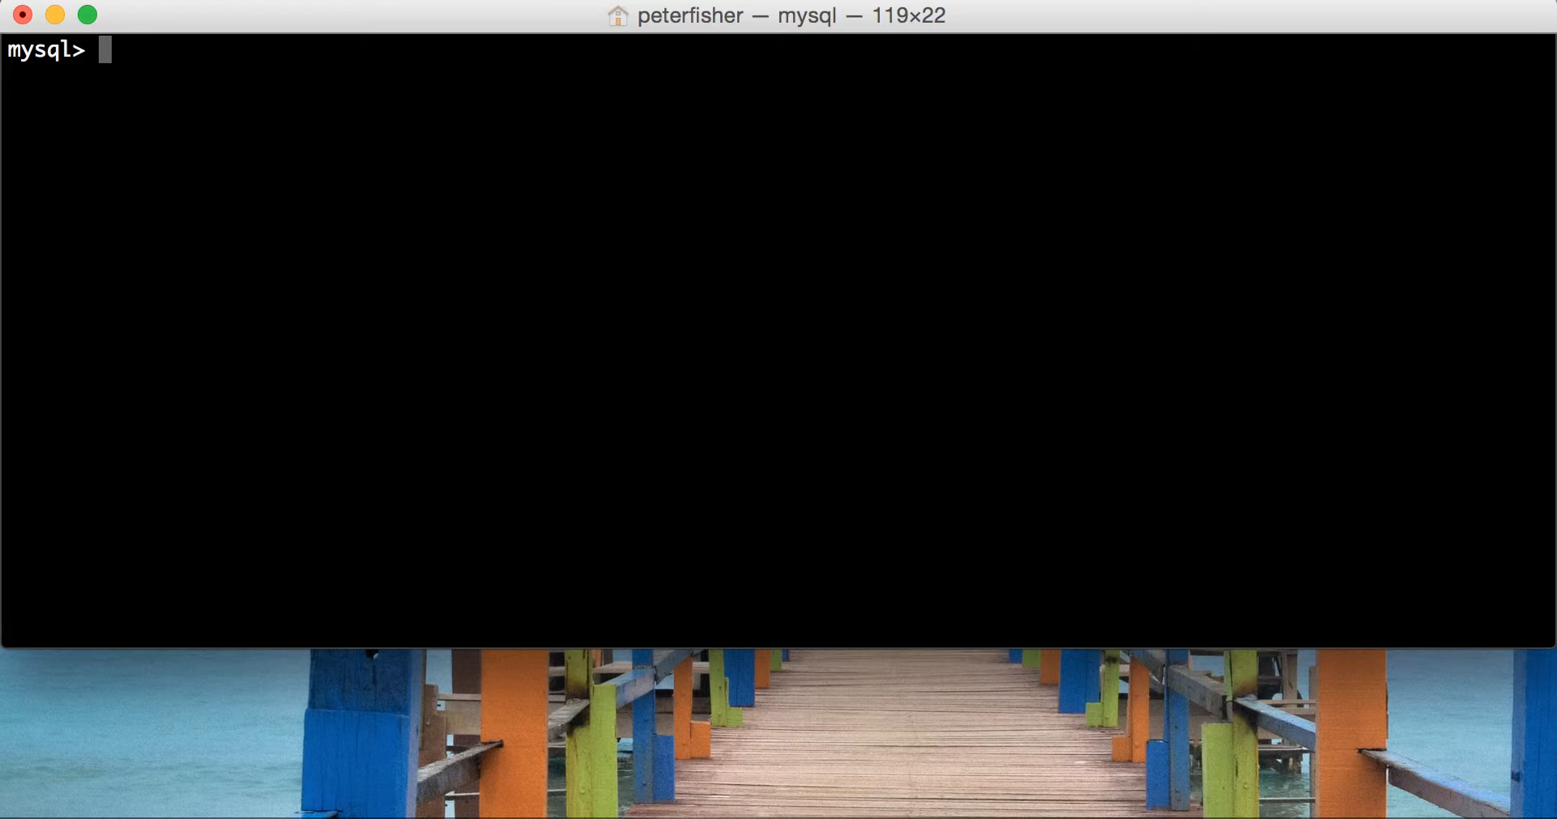
Write select title, first_name, last_name from customer; to list every customer
text(select)
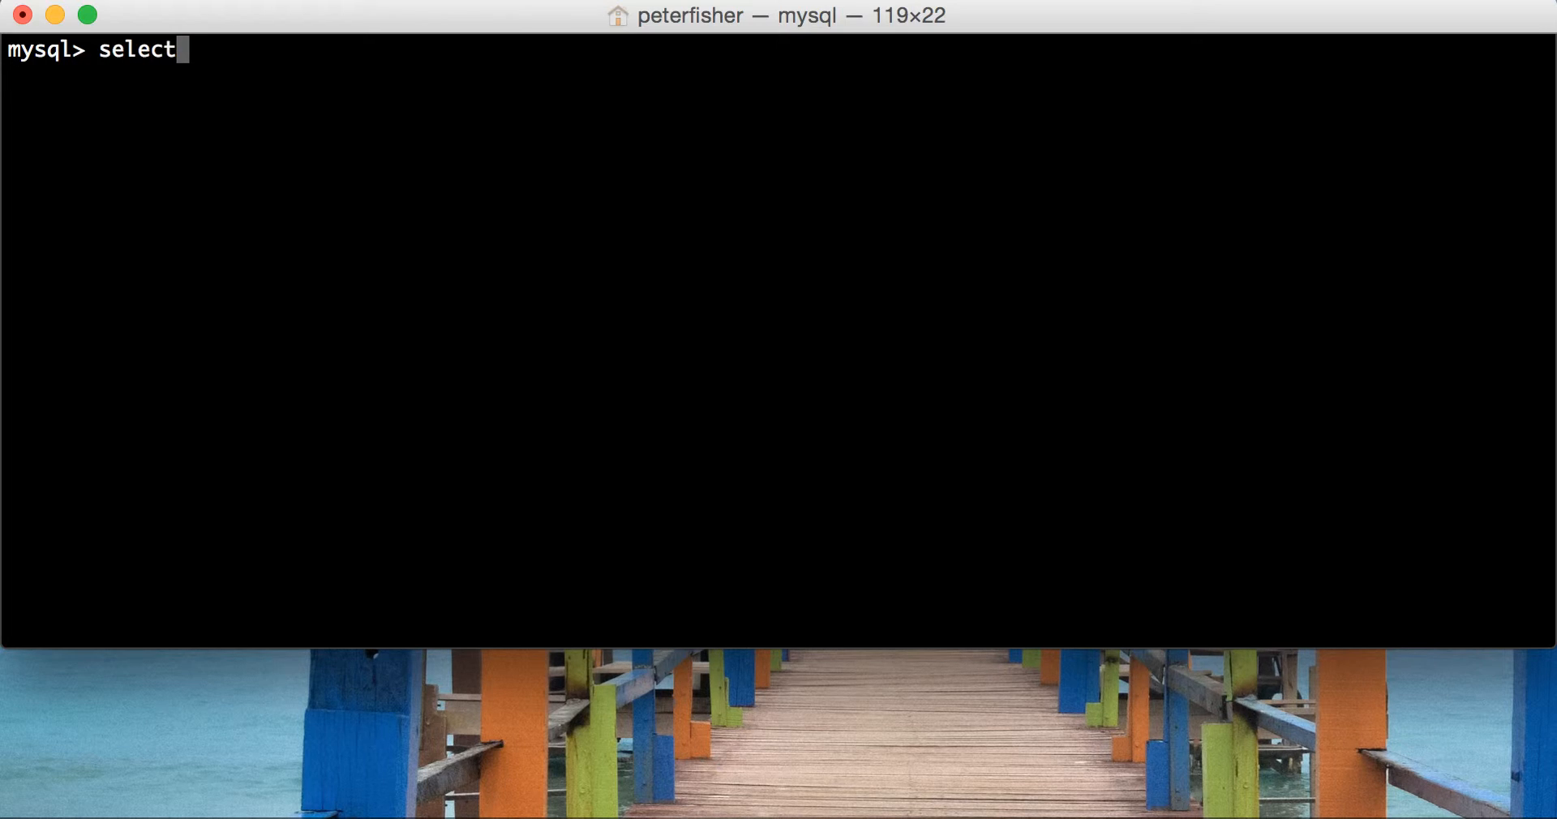
text(title,)
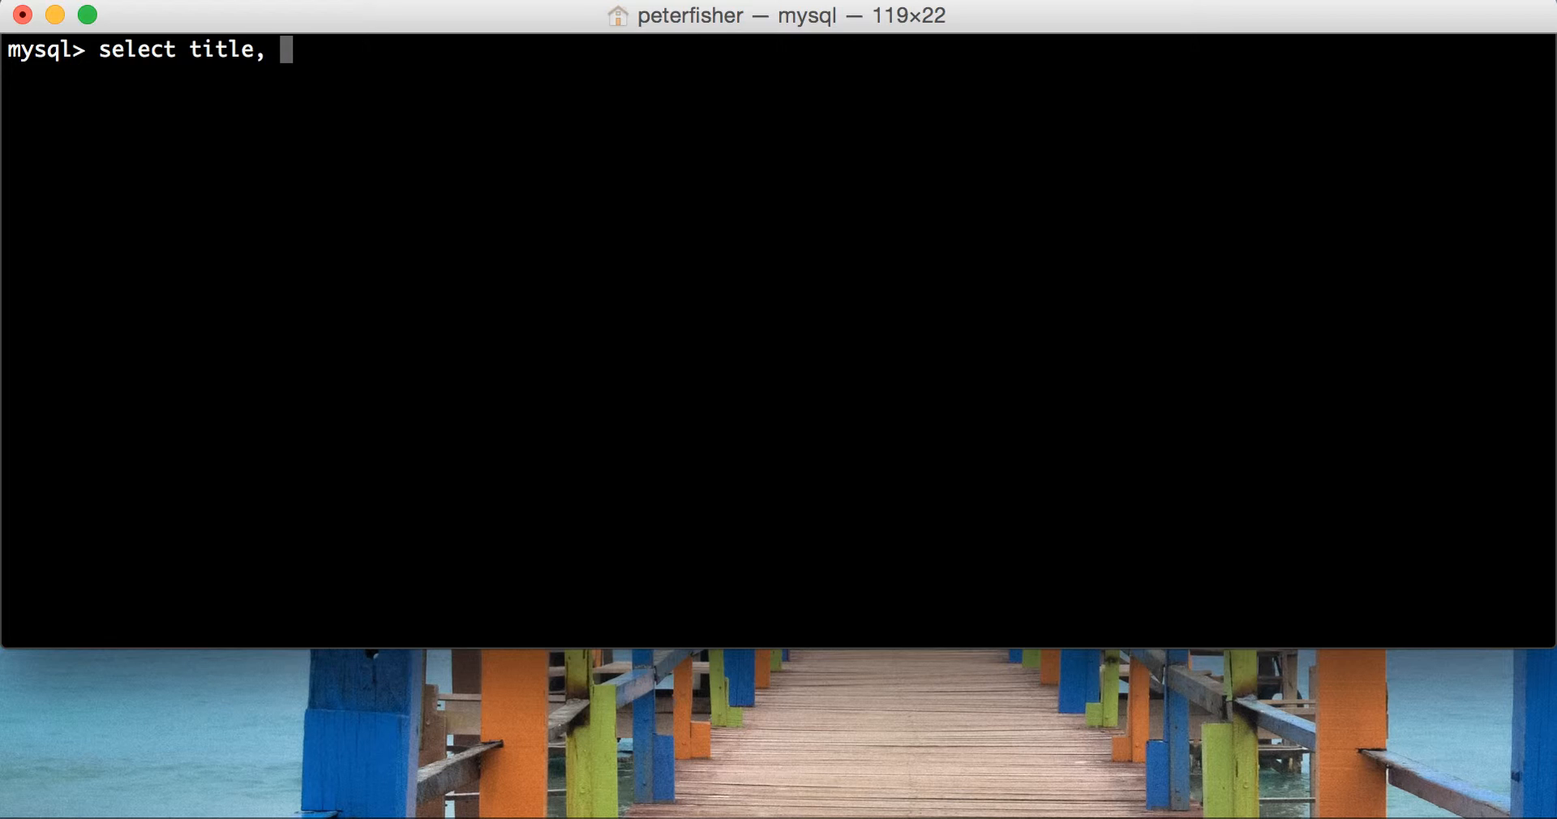
text(first_name,)
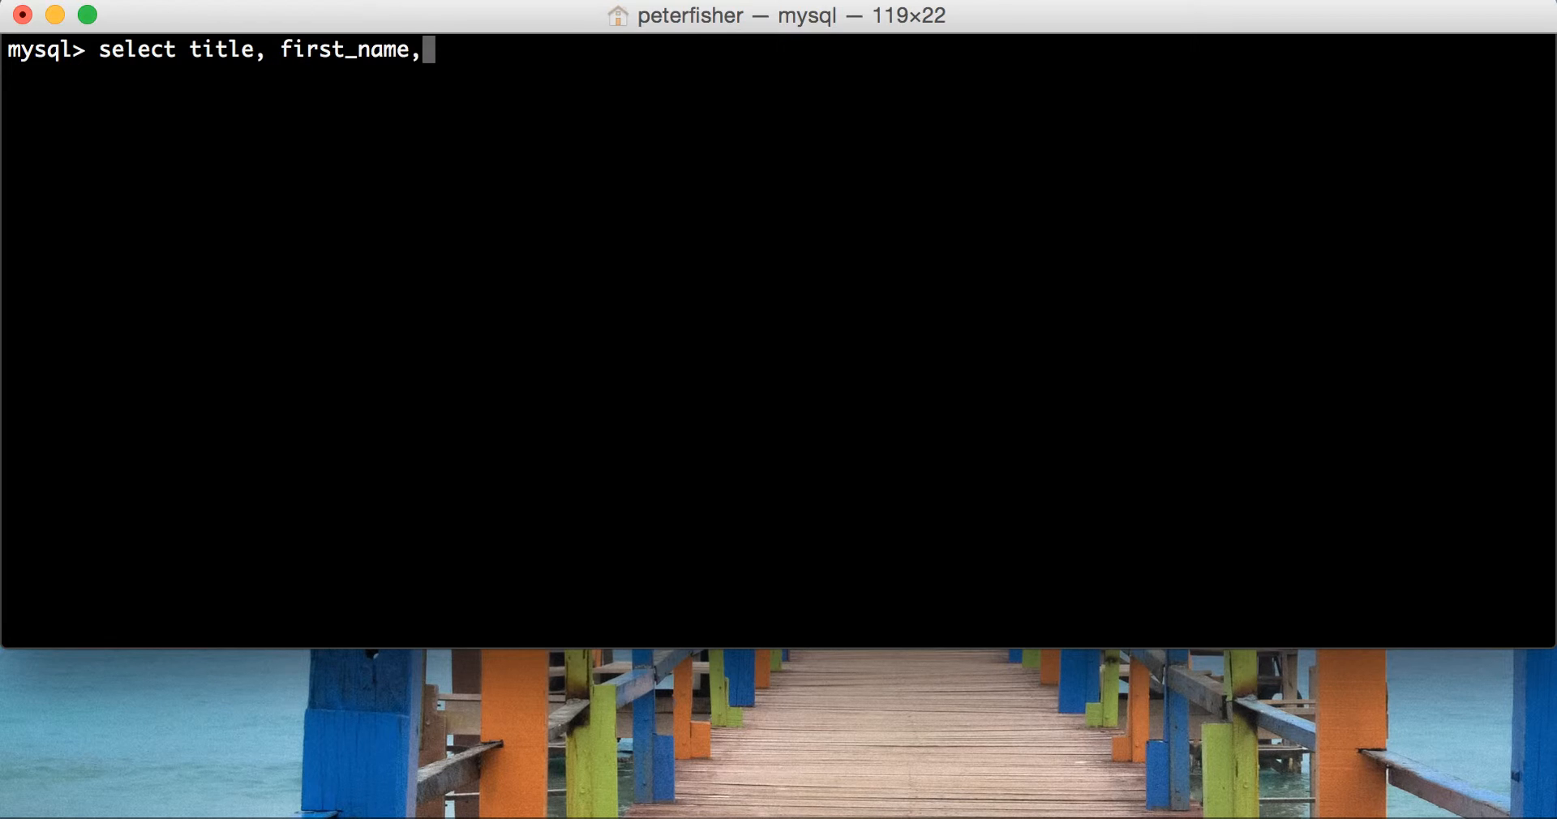
text(last_)
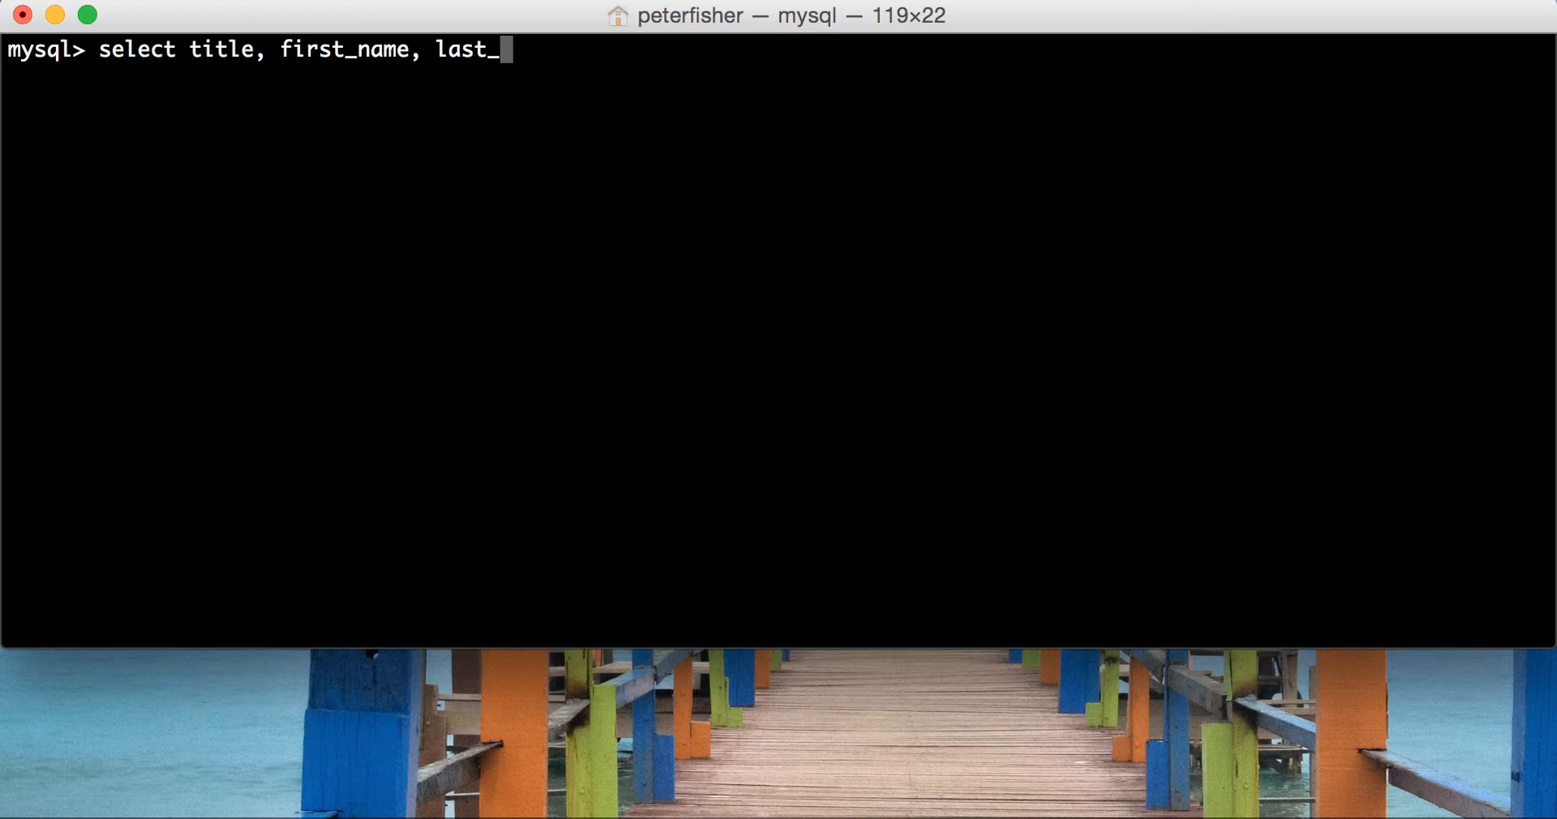
text(name from custom)
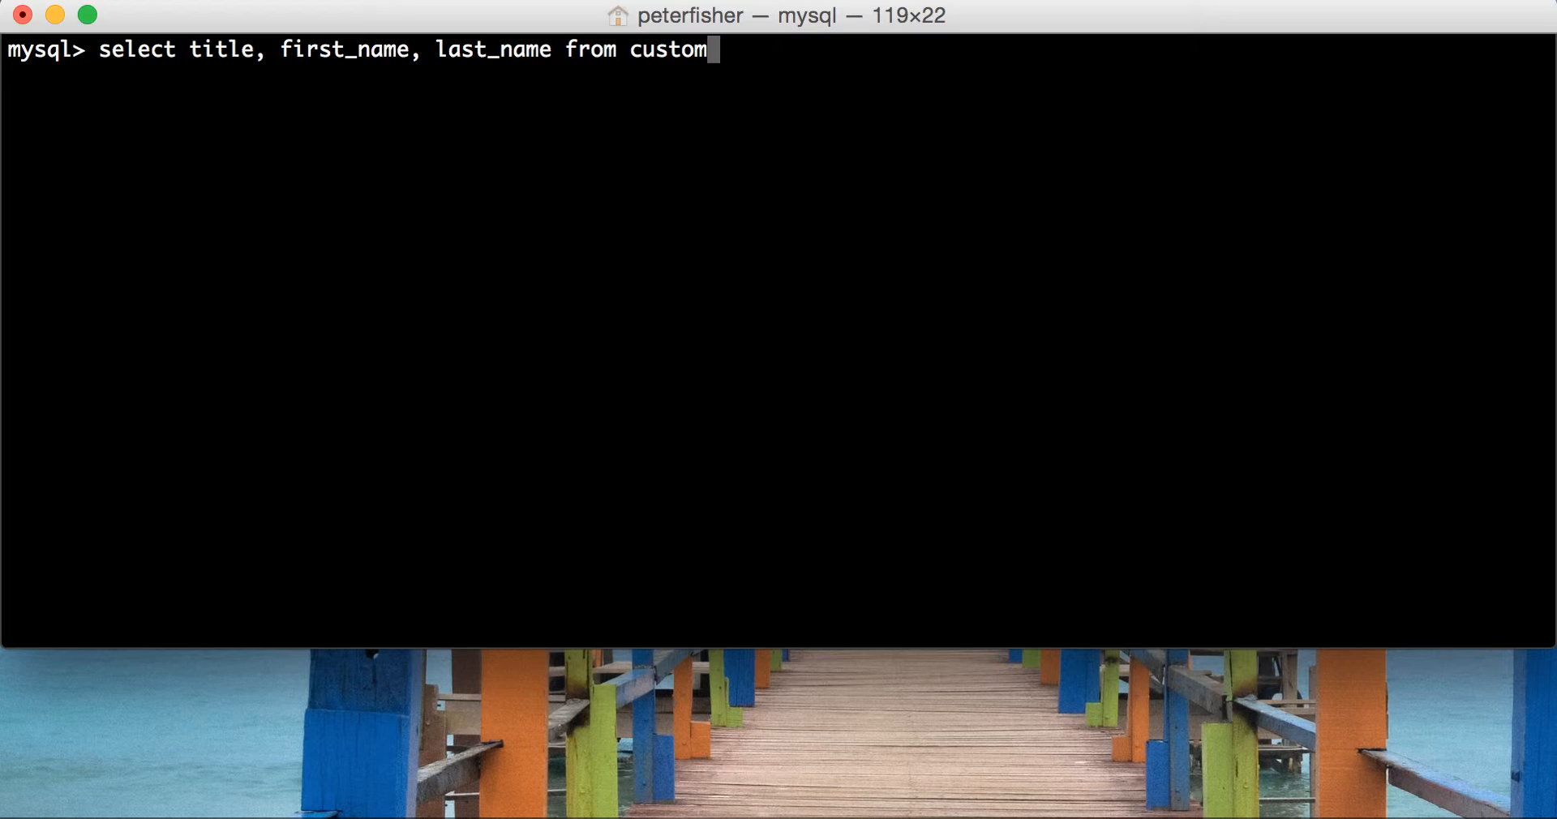
text(er;)
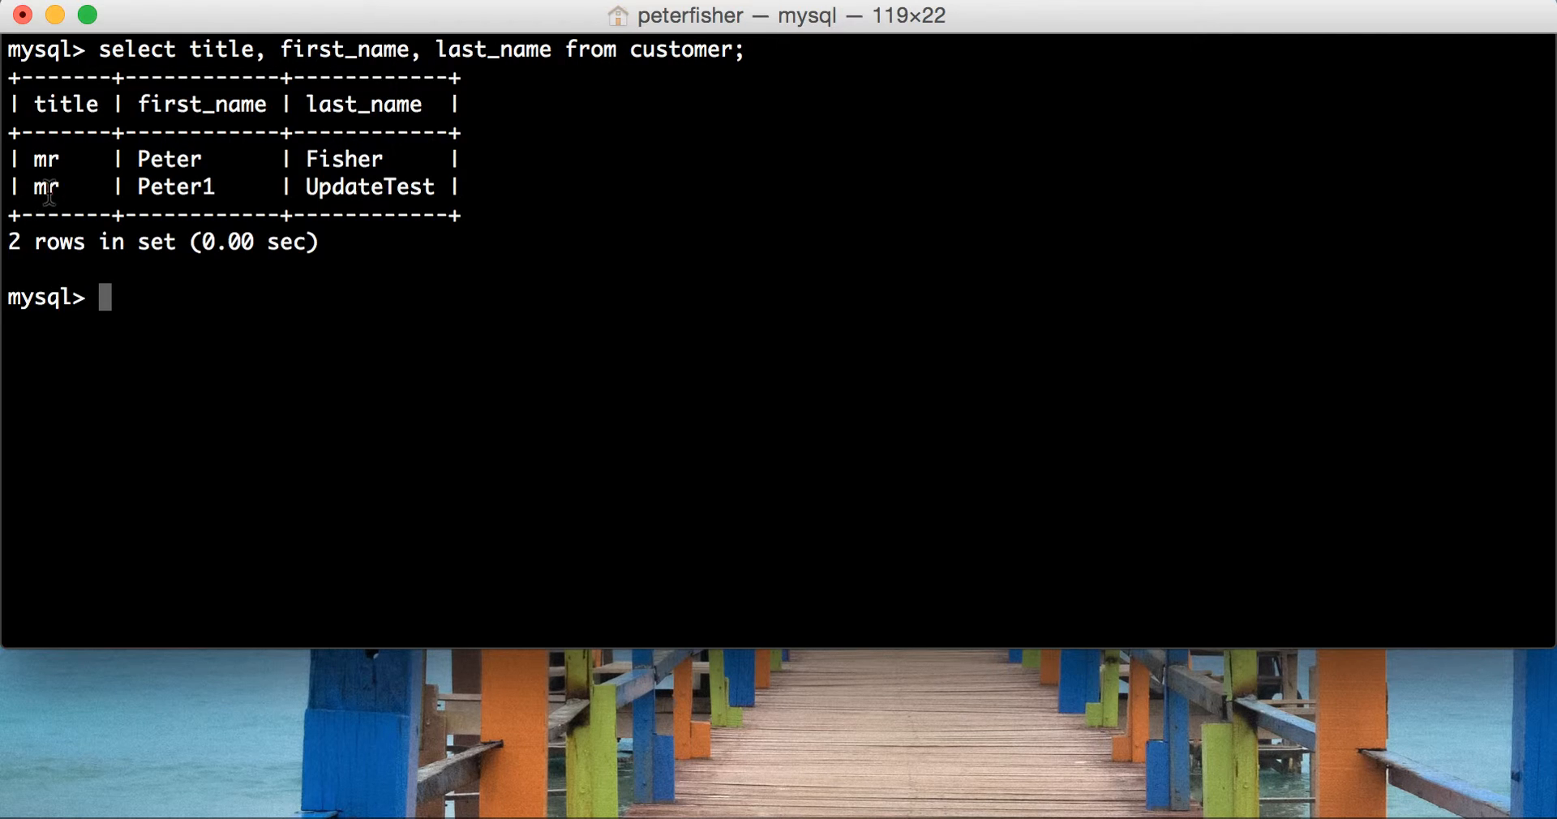
mouse_move(170, 101)
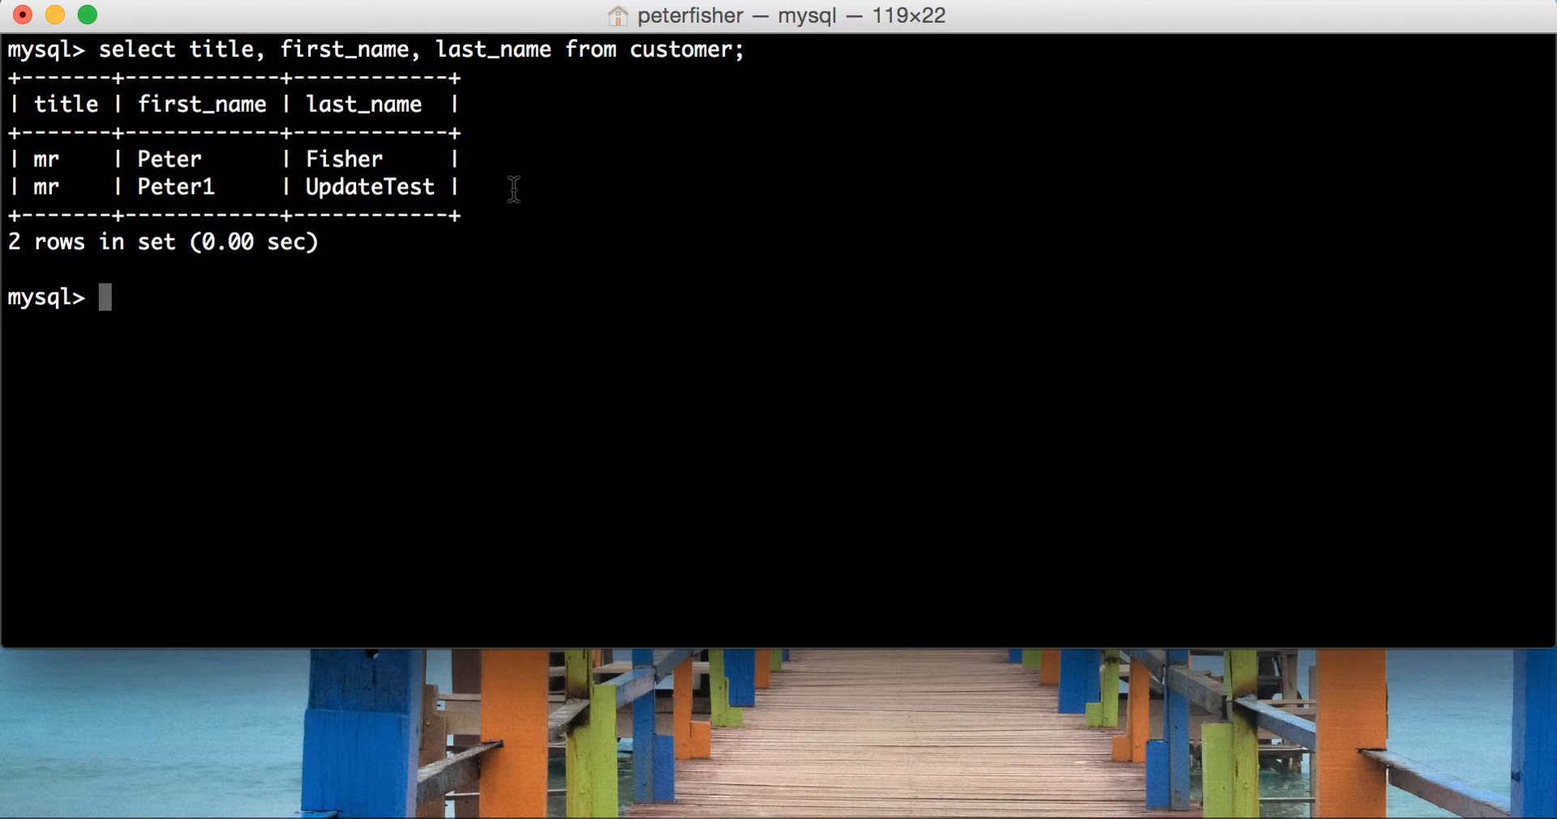
text(CONCAT)
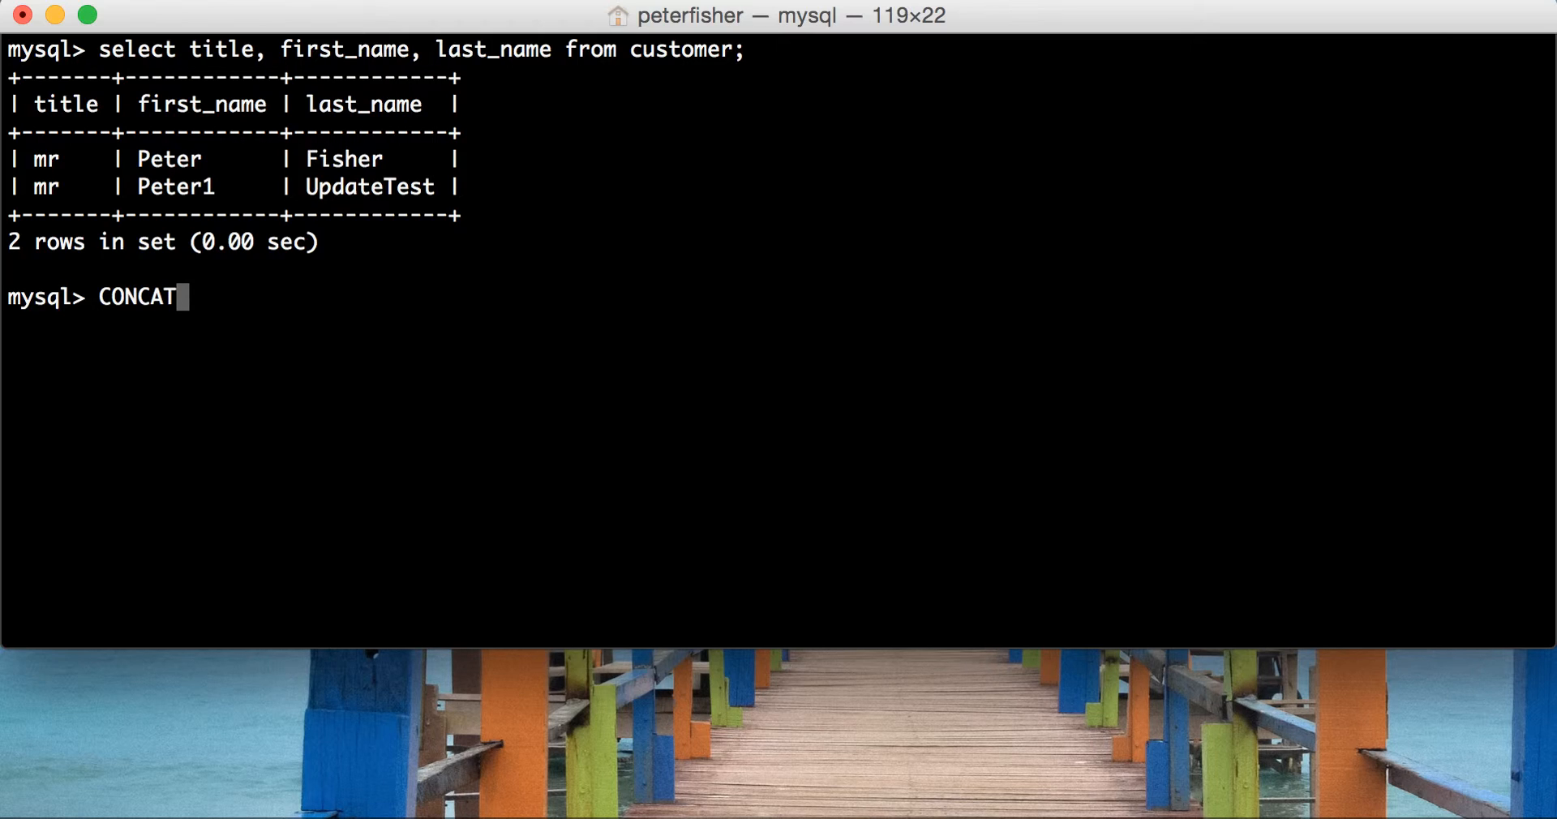
text(_)
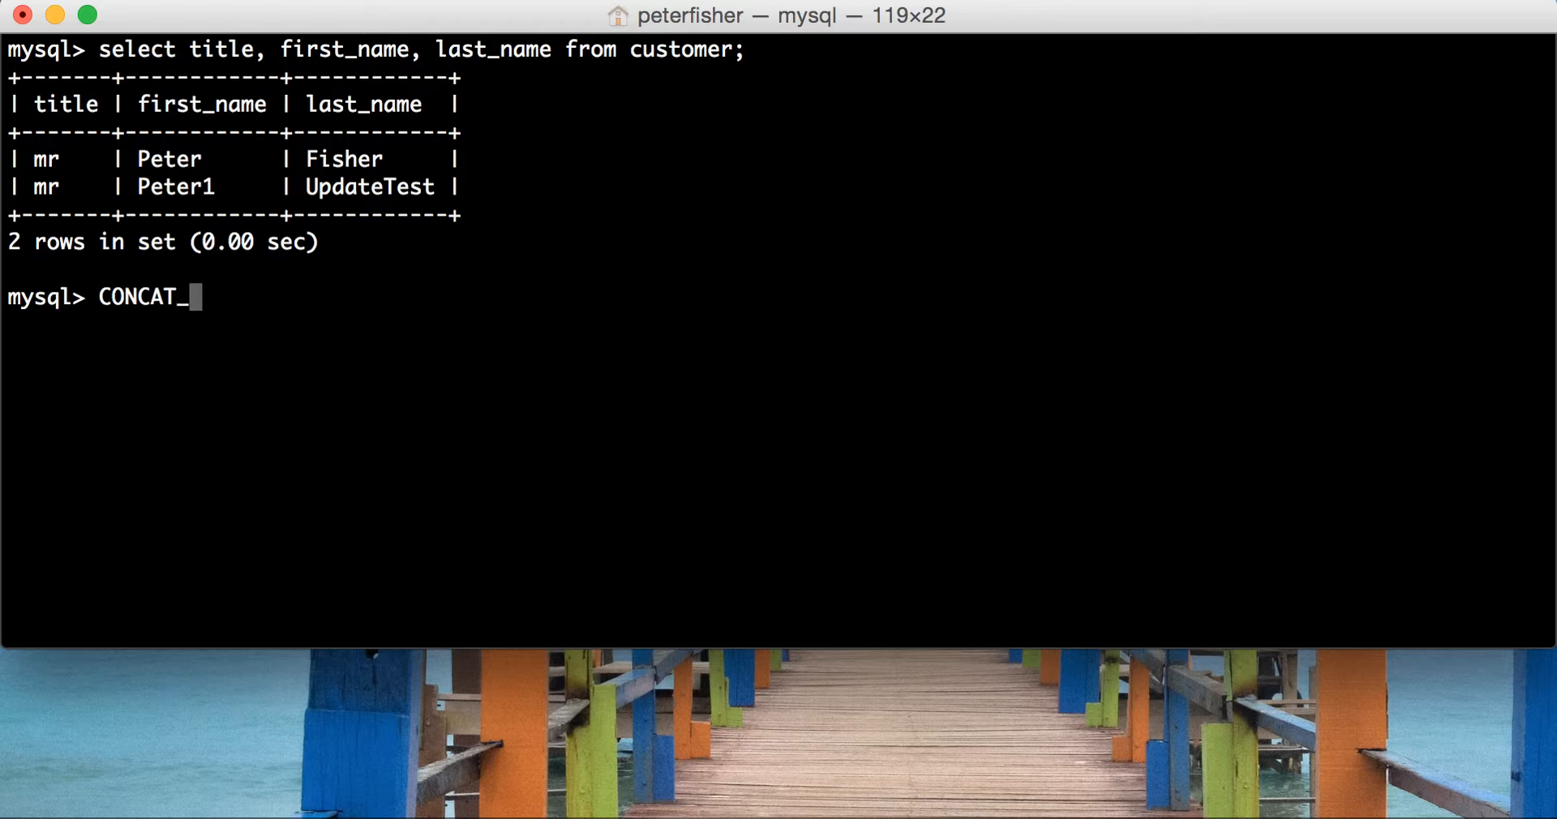
text(WS)
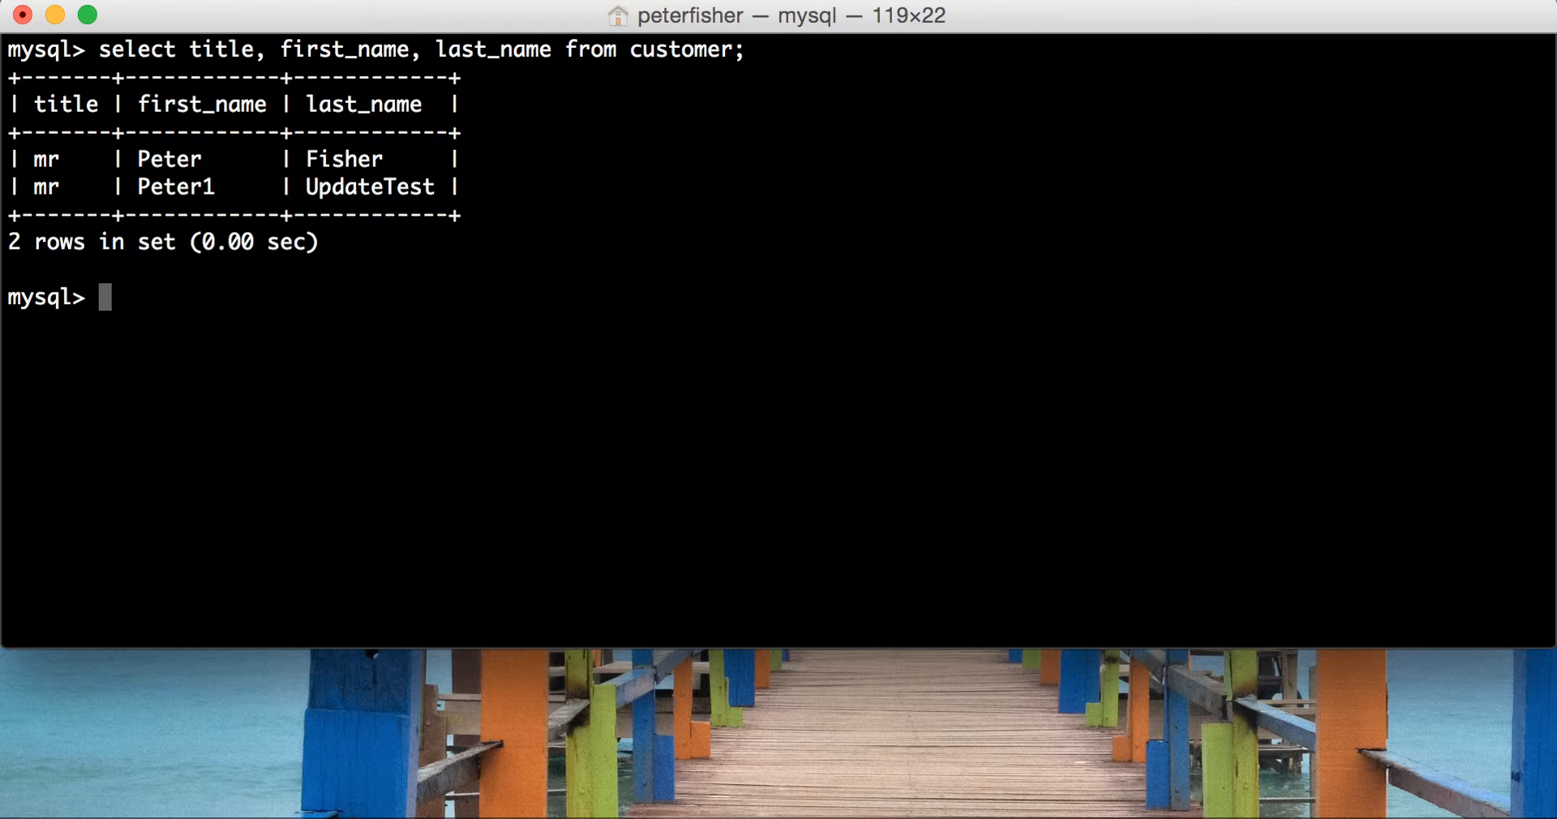
Write SELECT CONCAT(title, first_name, last_name) FROM customer at the prompt
text(SELECT)
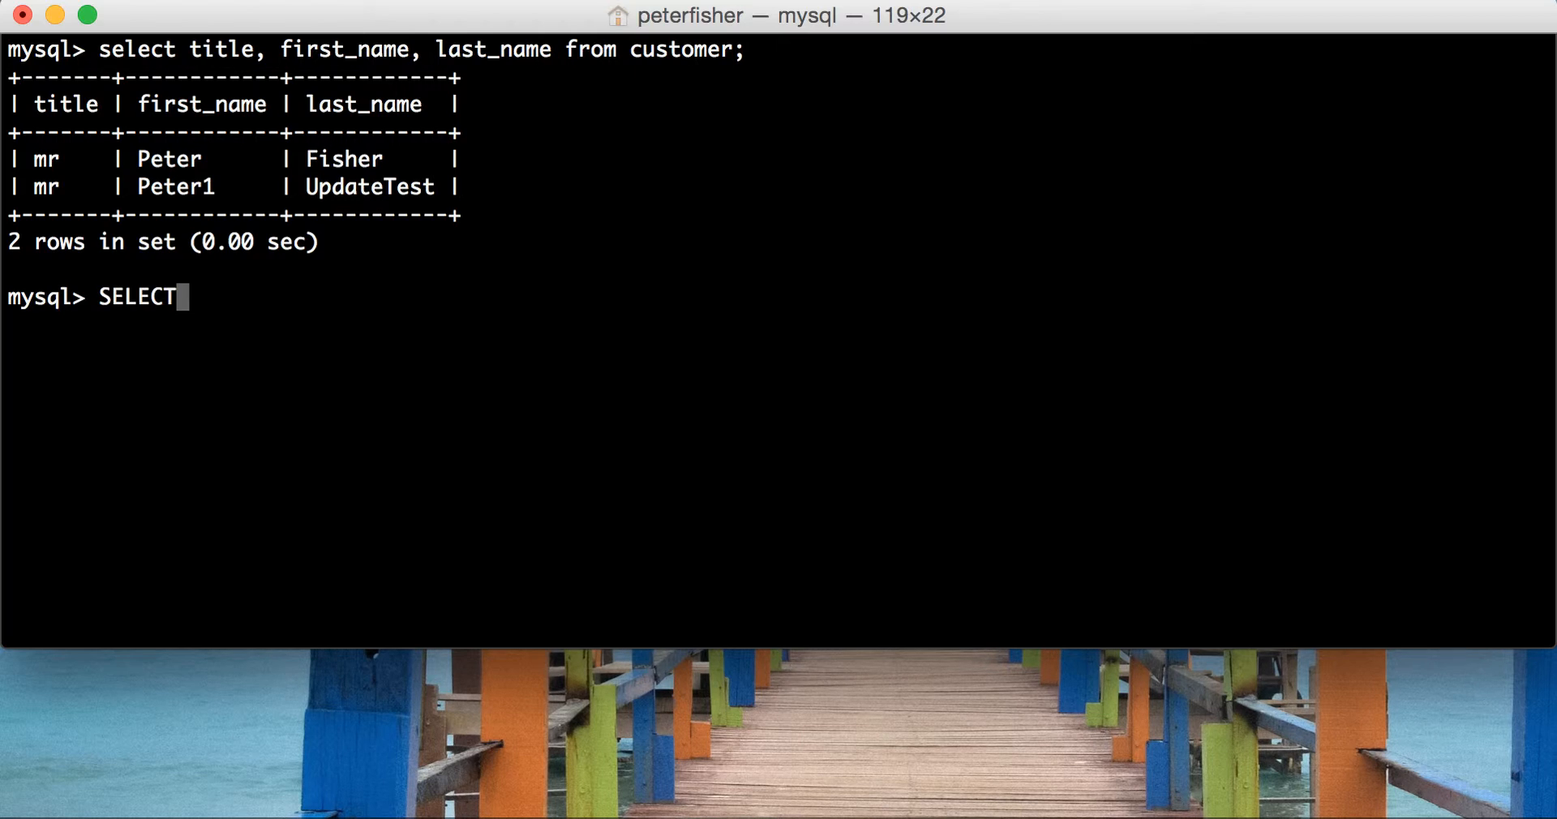
text(CONCAT)
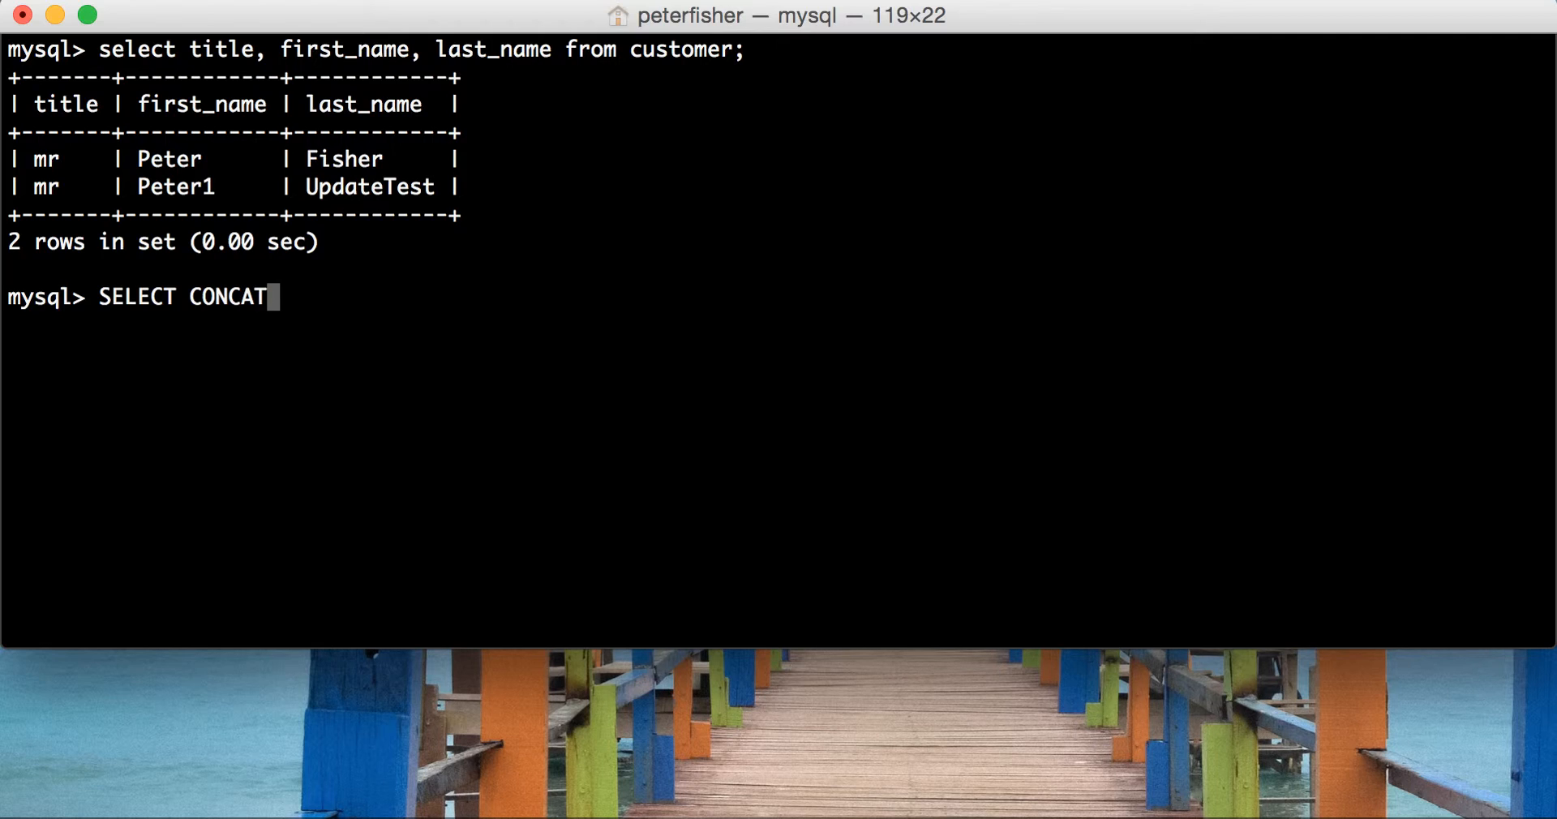
text((ti)
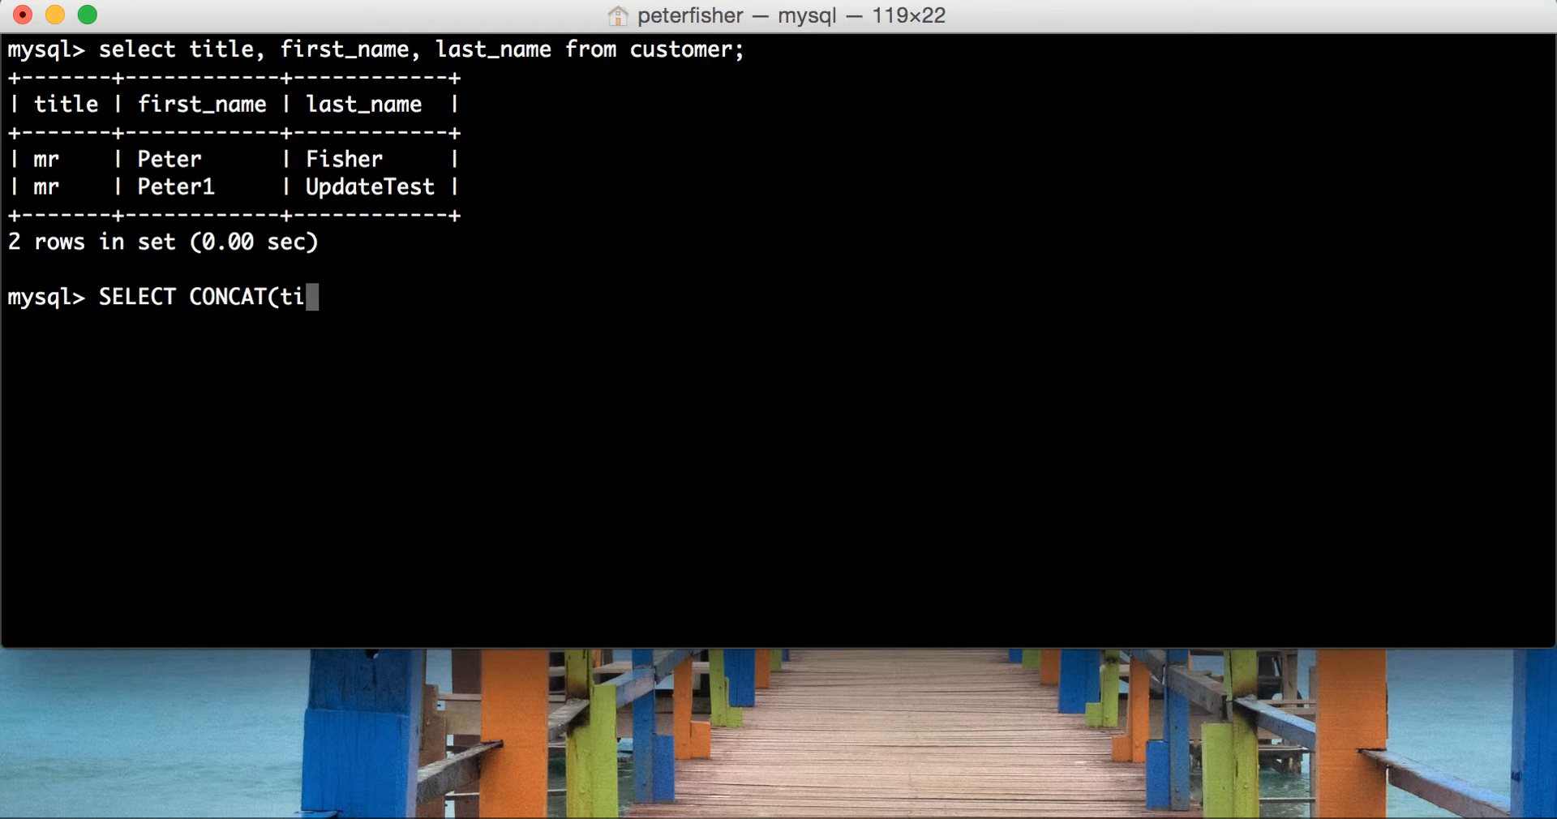
text(tle, first)
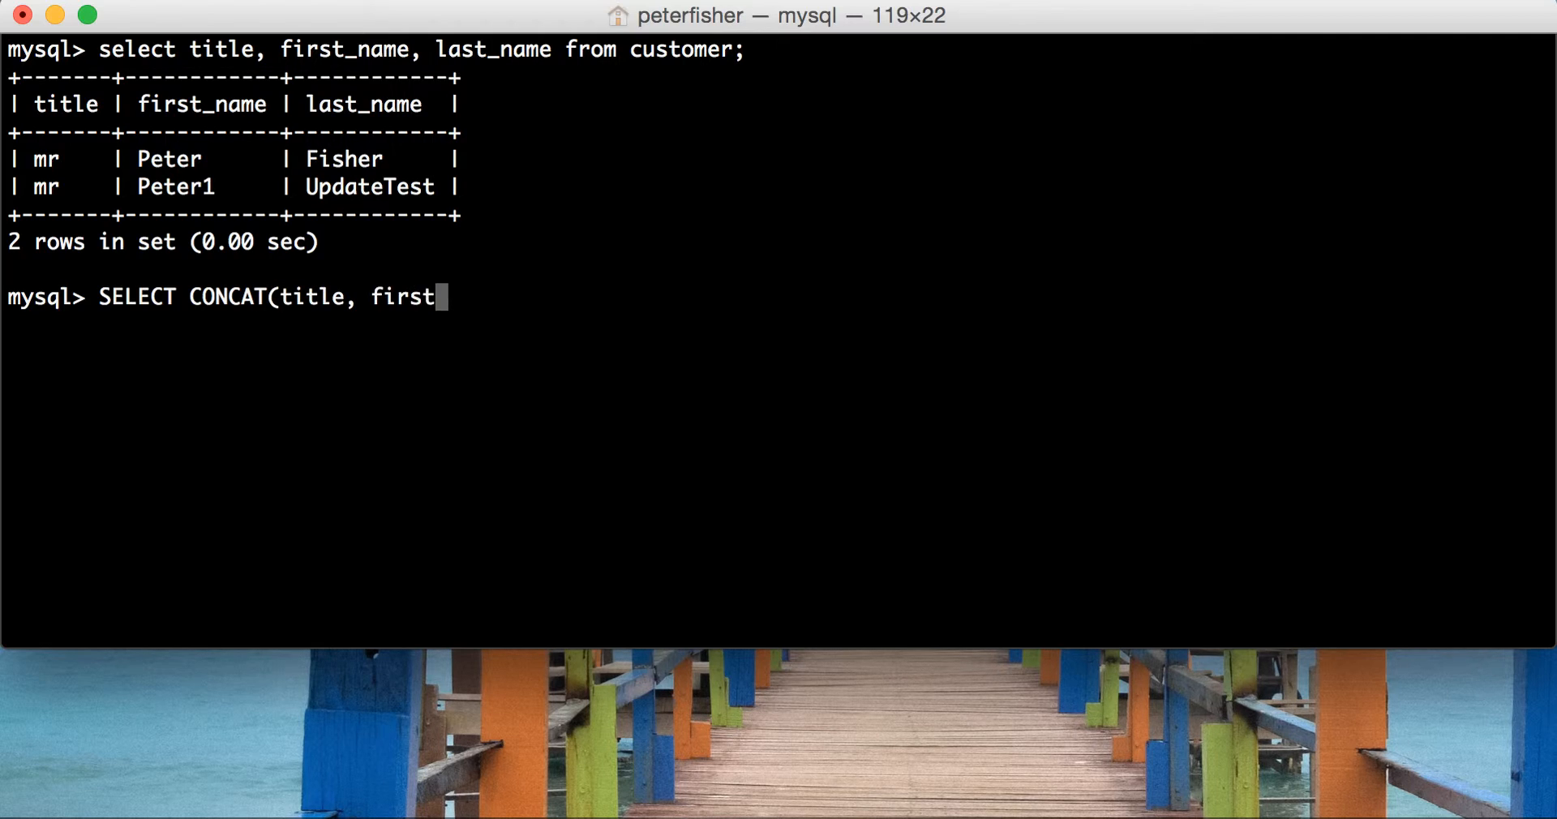
text(_name, las)
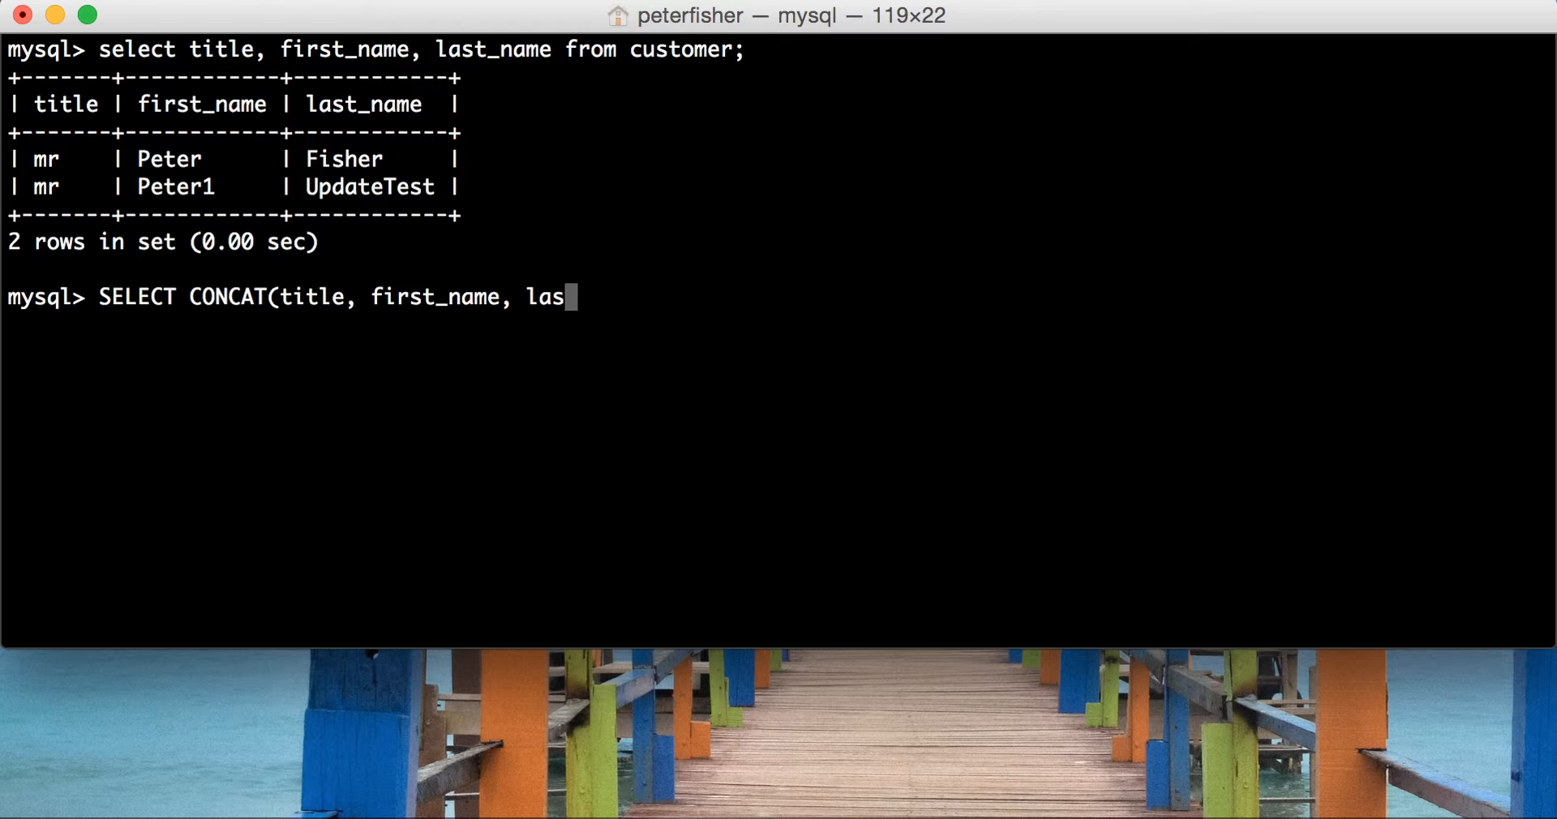
text(t_name))
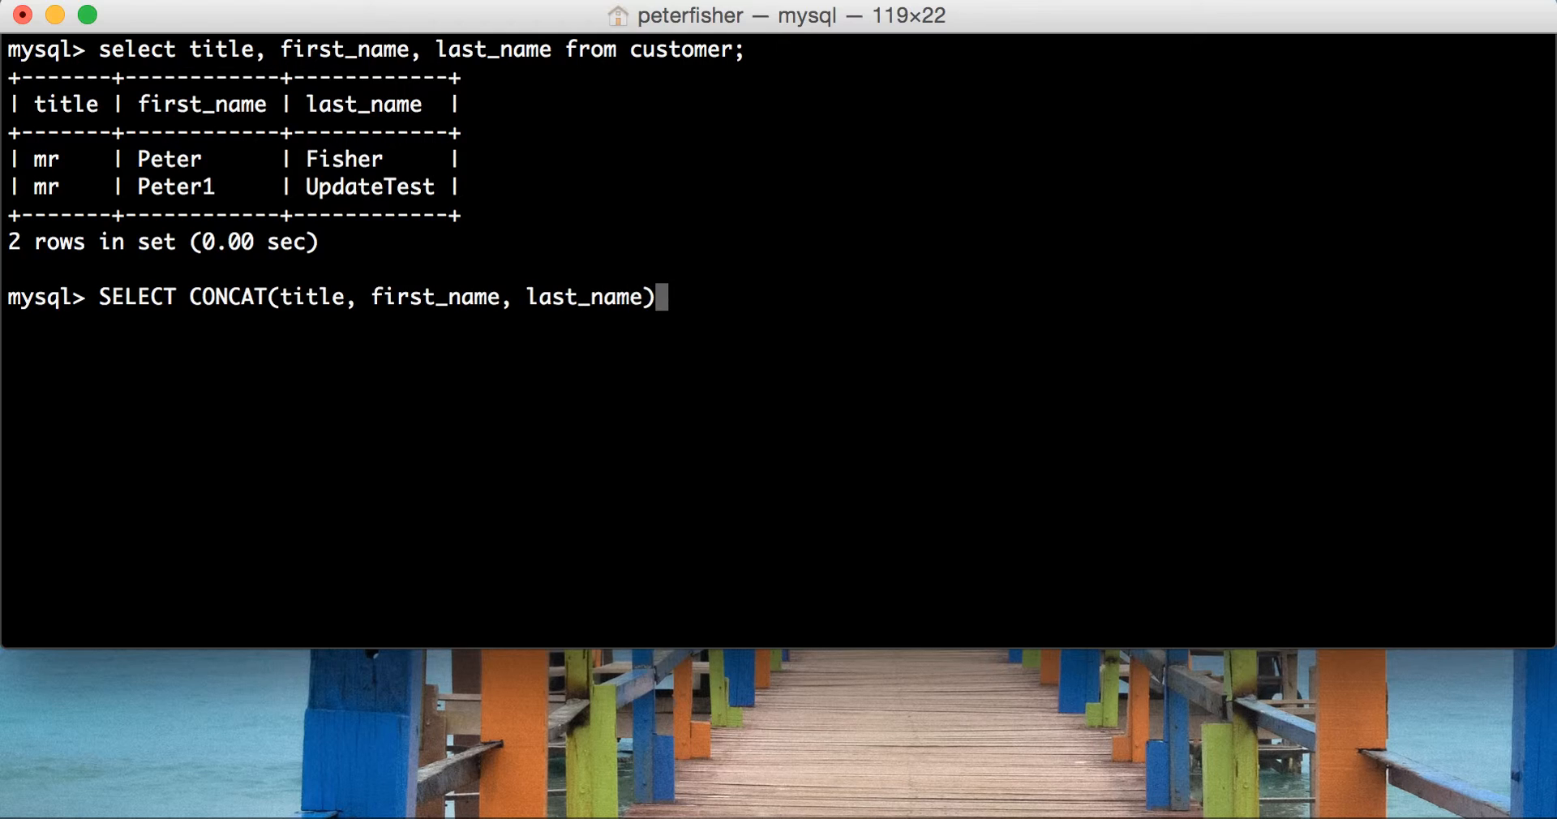
text(FROM)
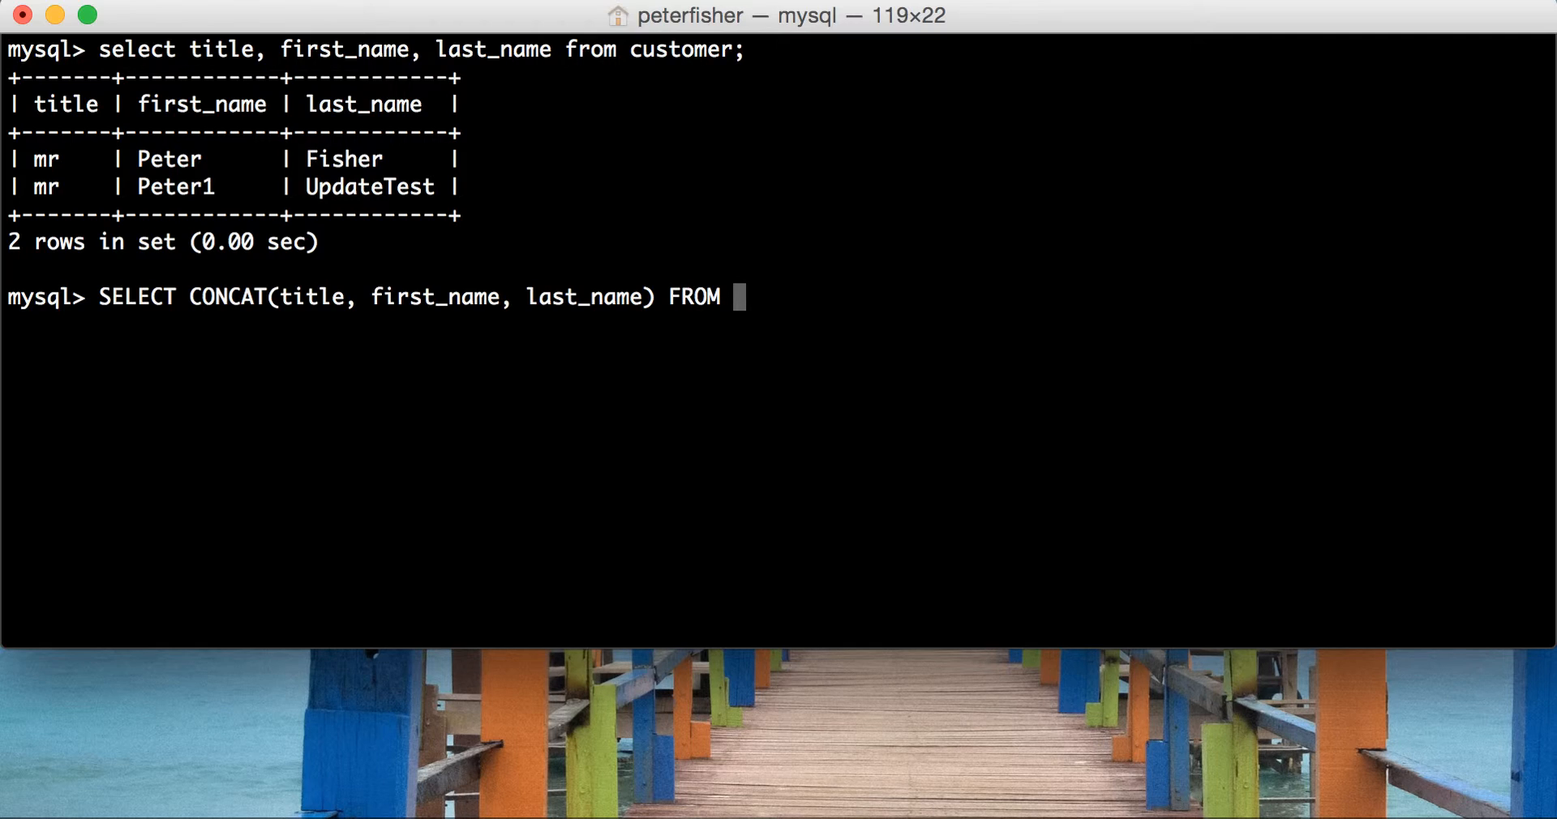
text(customer;)
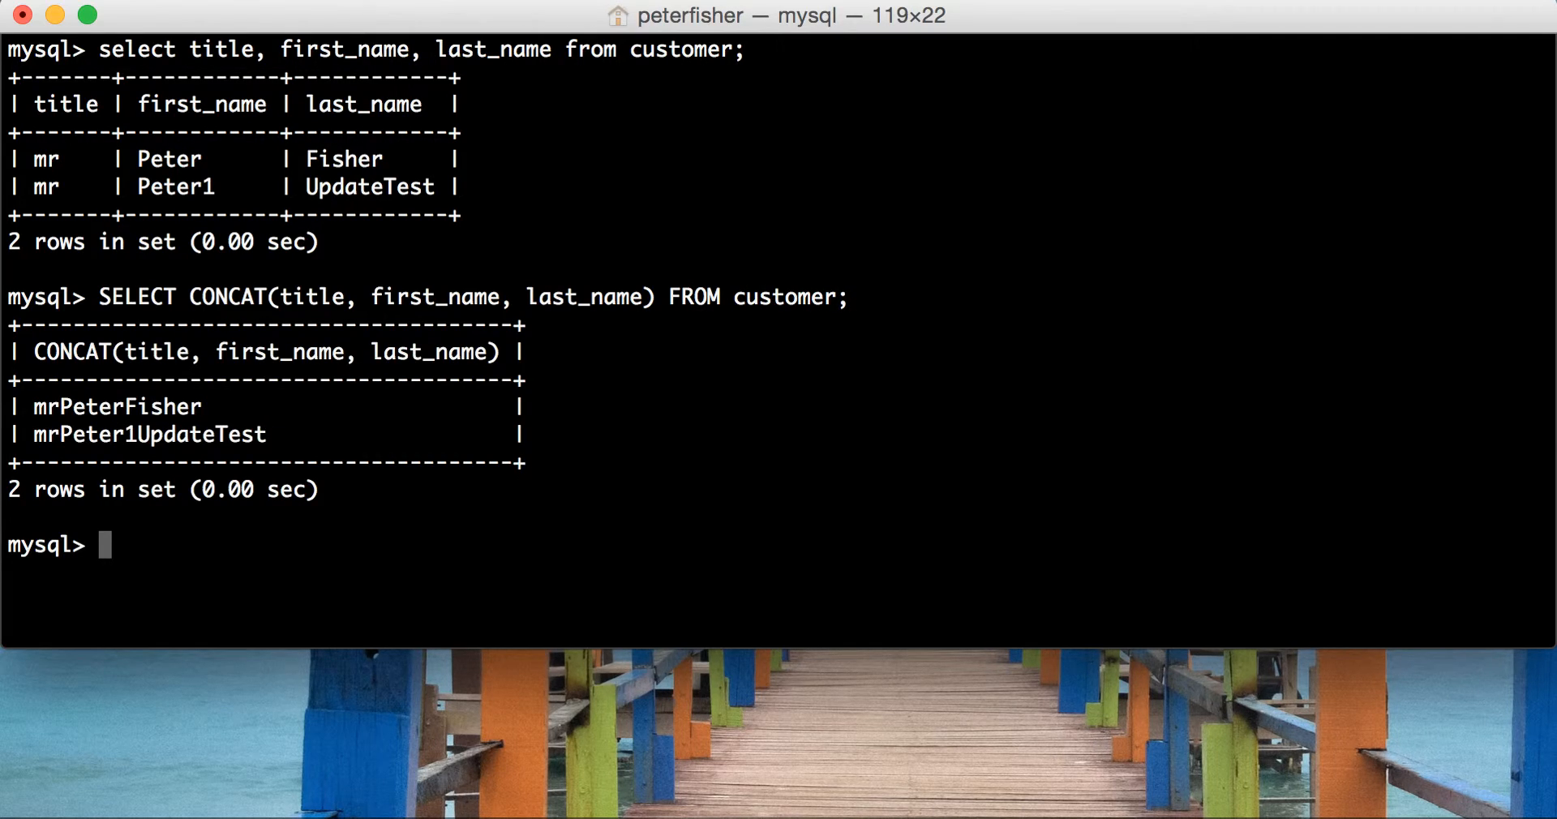
mouse_move(59, 432)
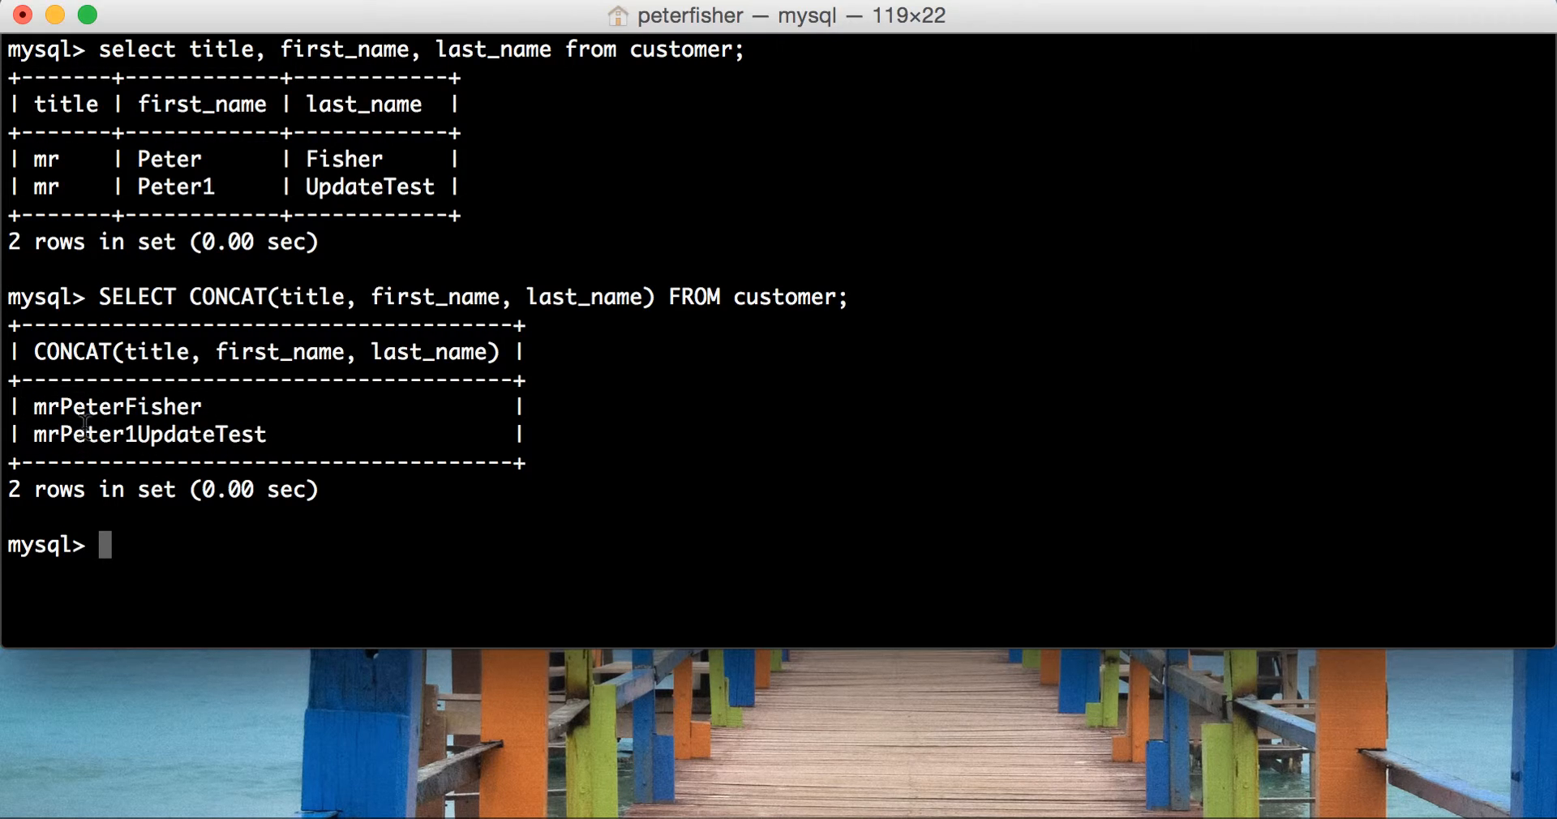
mouse_move(182, 352)
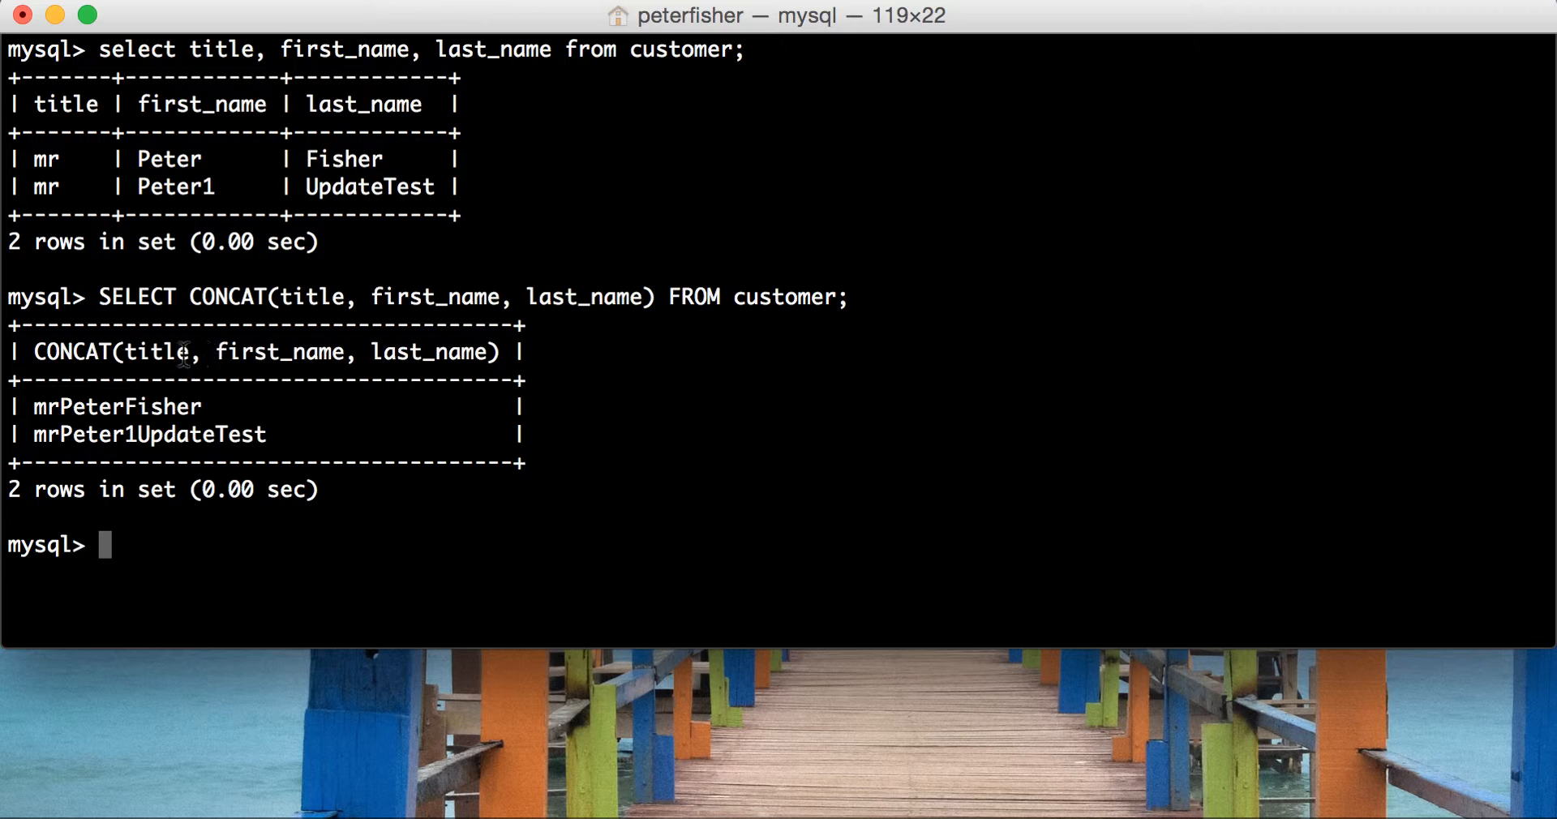
mouse_move(436, 393)
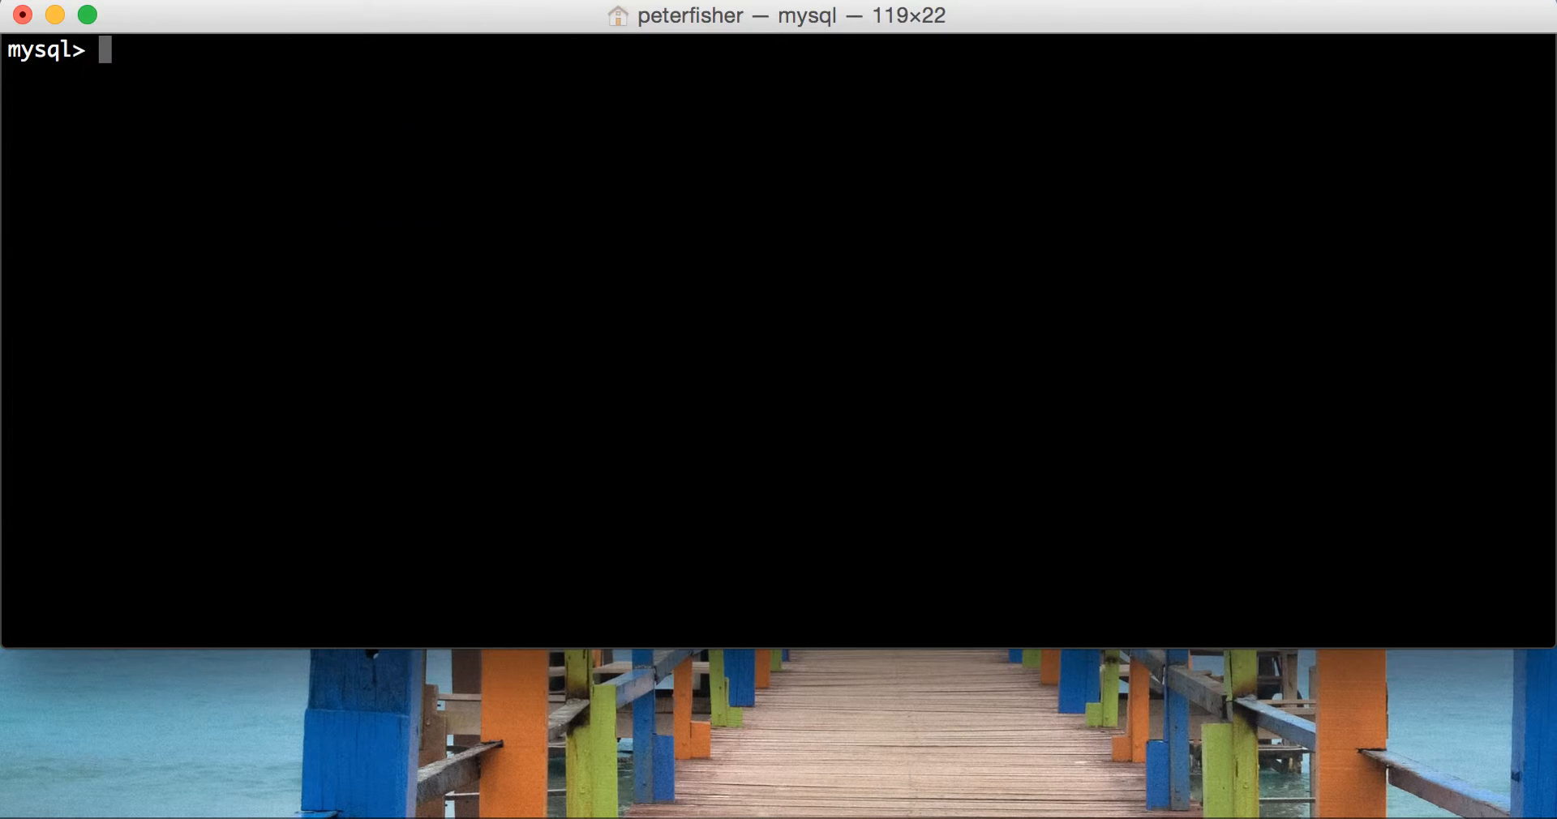
Insert ' ' separators between the CONCAT columns and run the customer name query
text(SELECT CONCAT(title, first_name, last_name) FROM customer;)
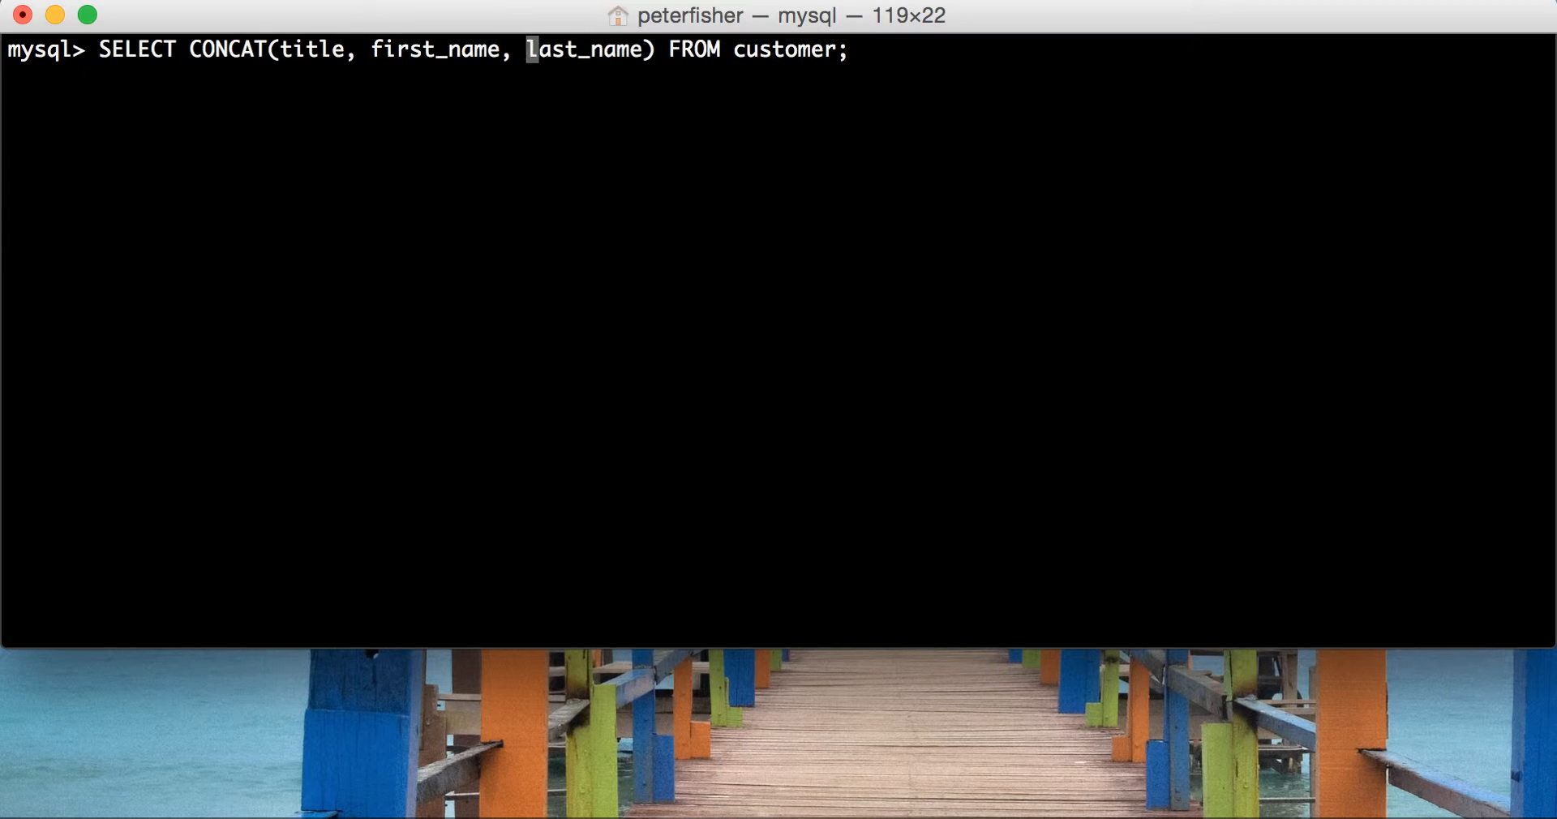
text(')
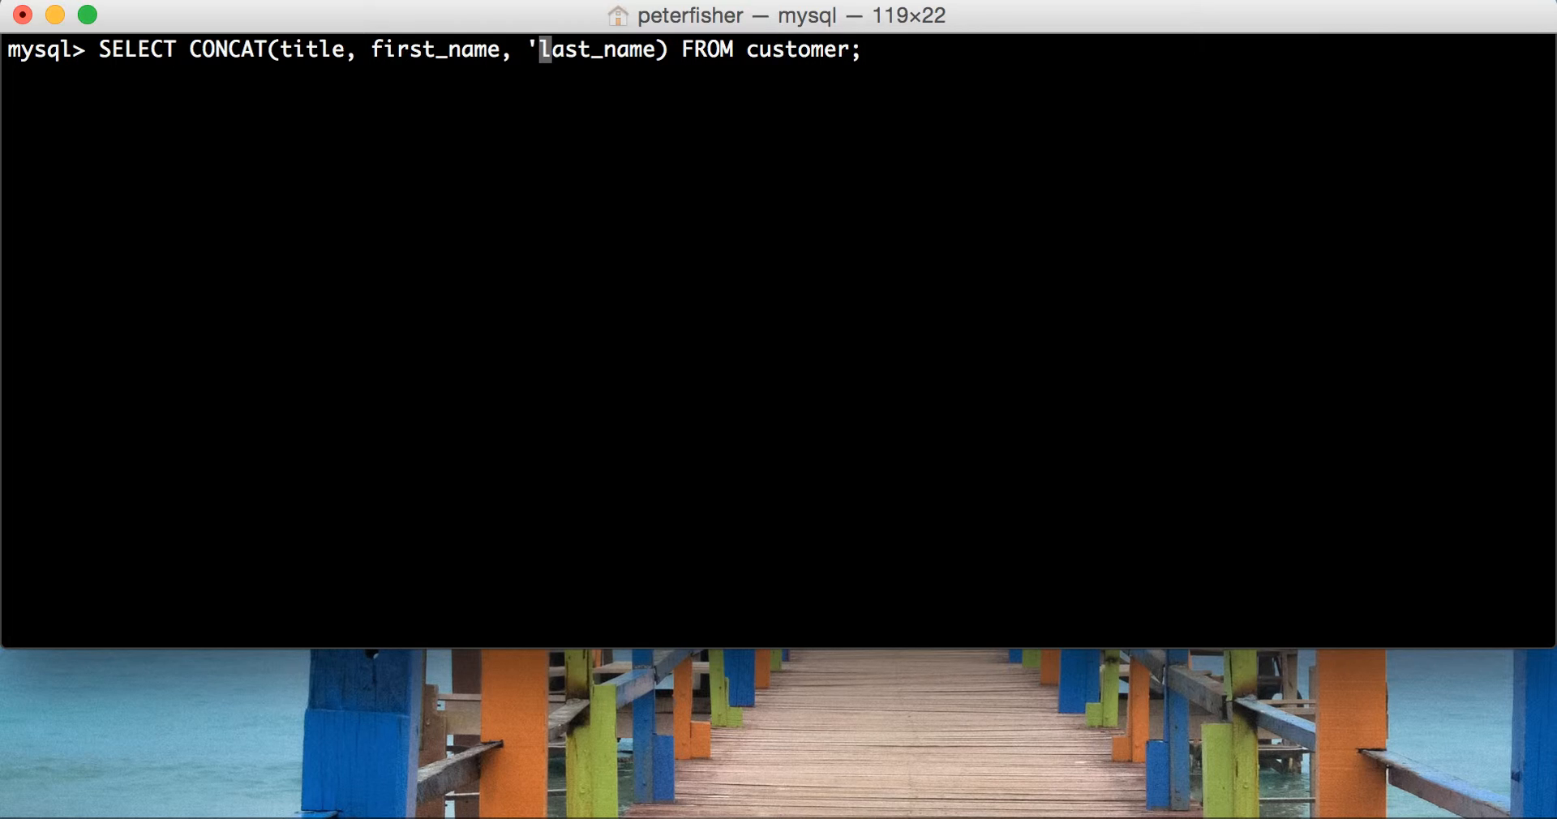
text(',)
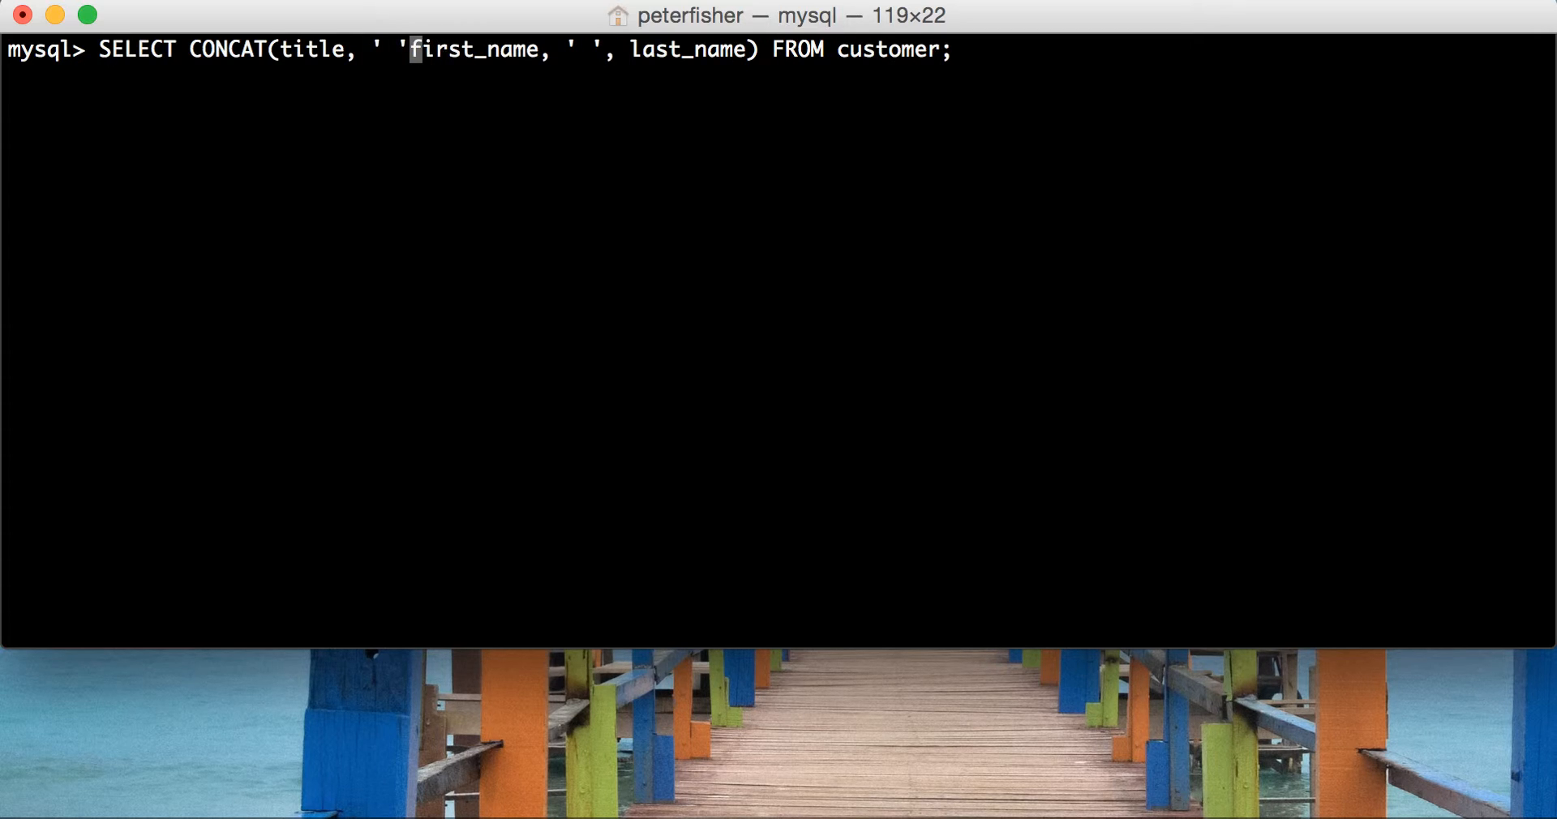
key(Return)
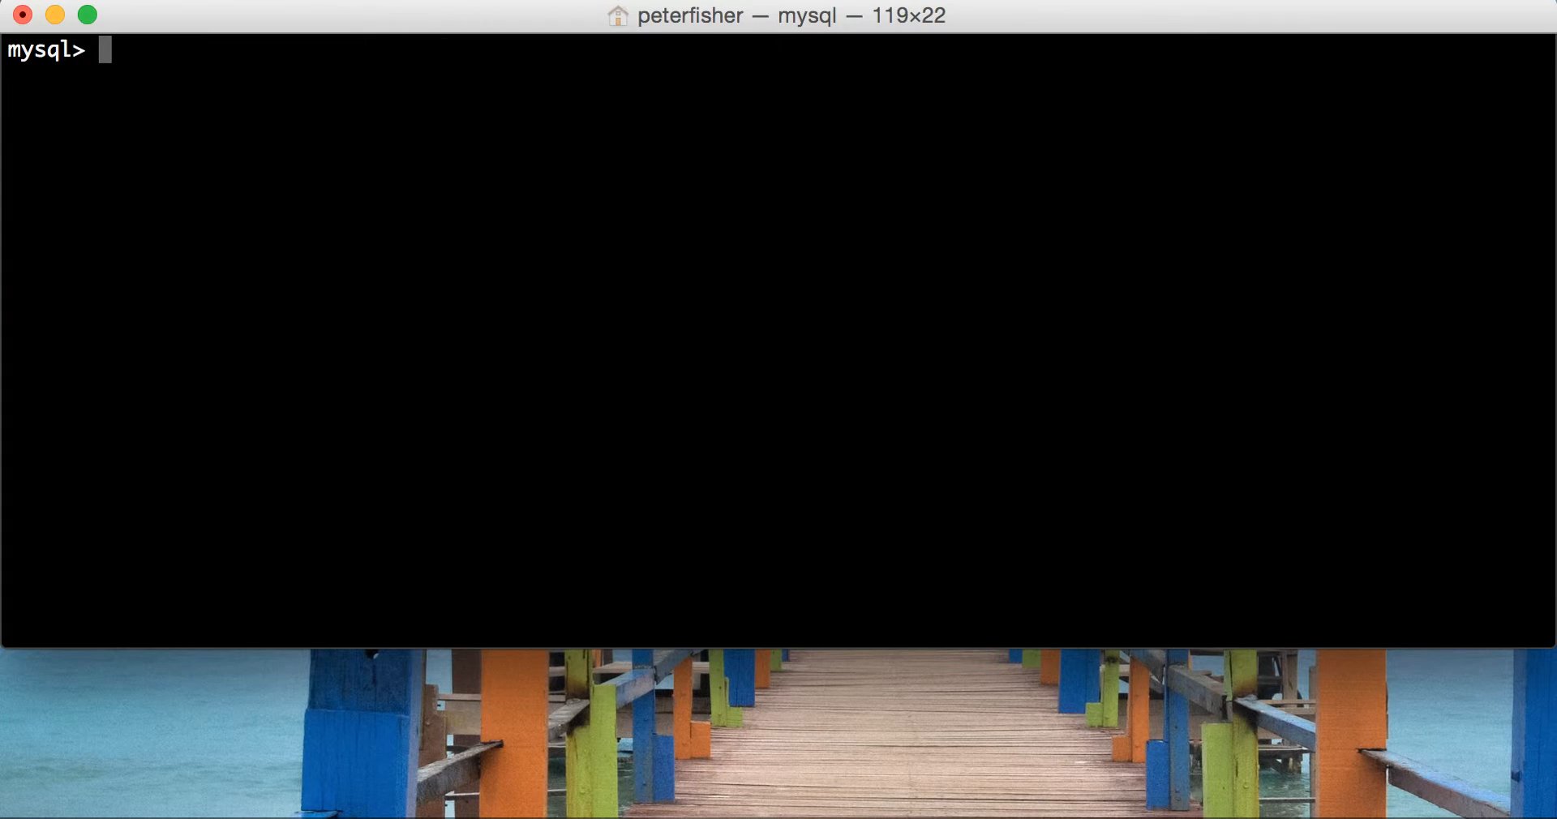
Write SELECT CONCAT_WS(' ', title, first_name, last_name) FROM customer; without running it yet
text(SELECT CONCA)
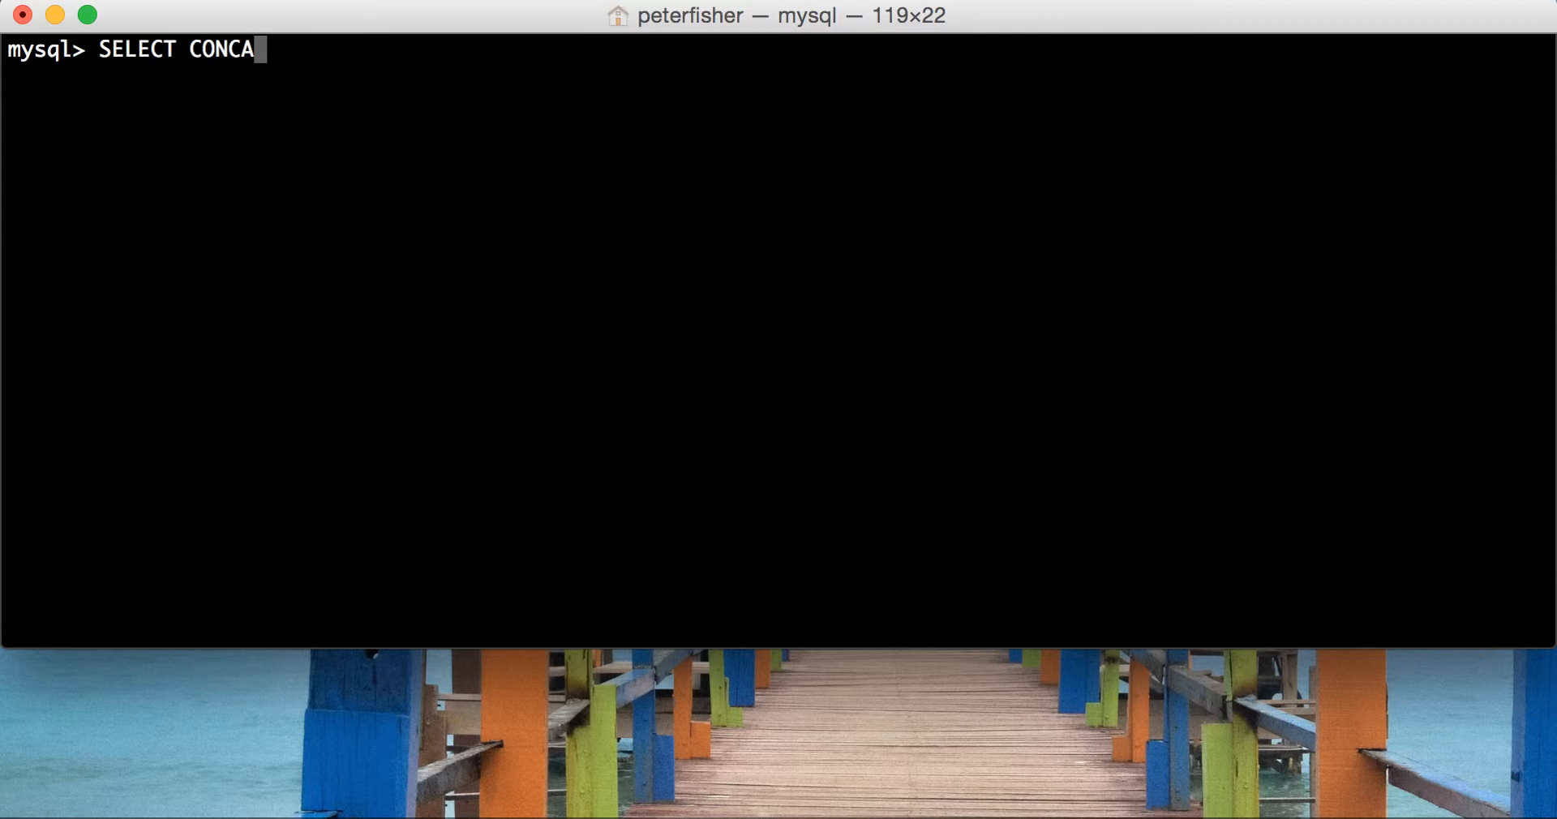
text(T_WS()
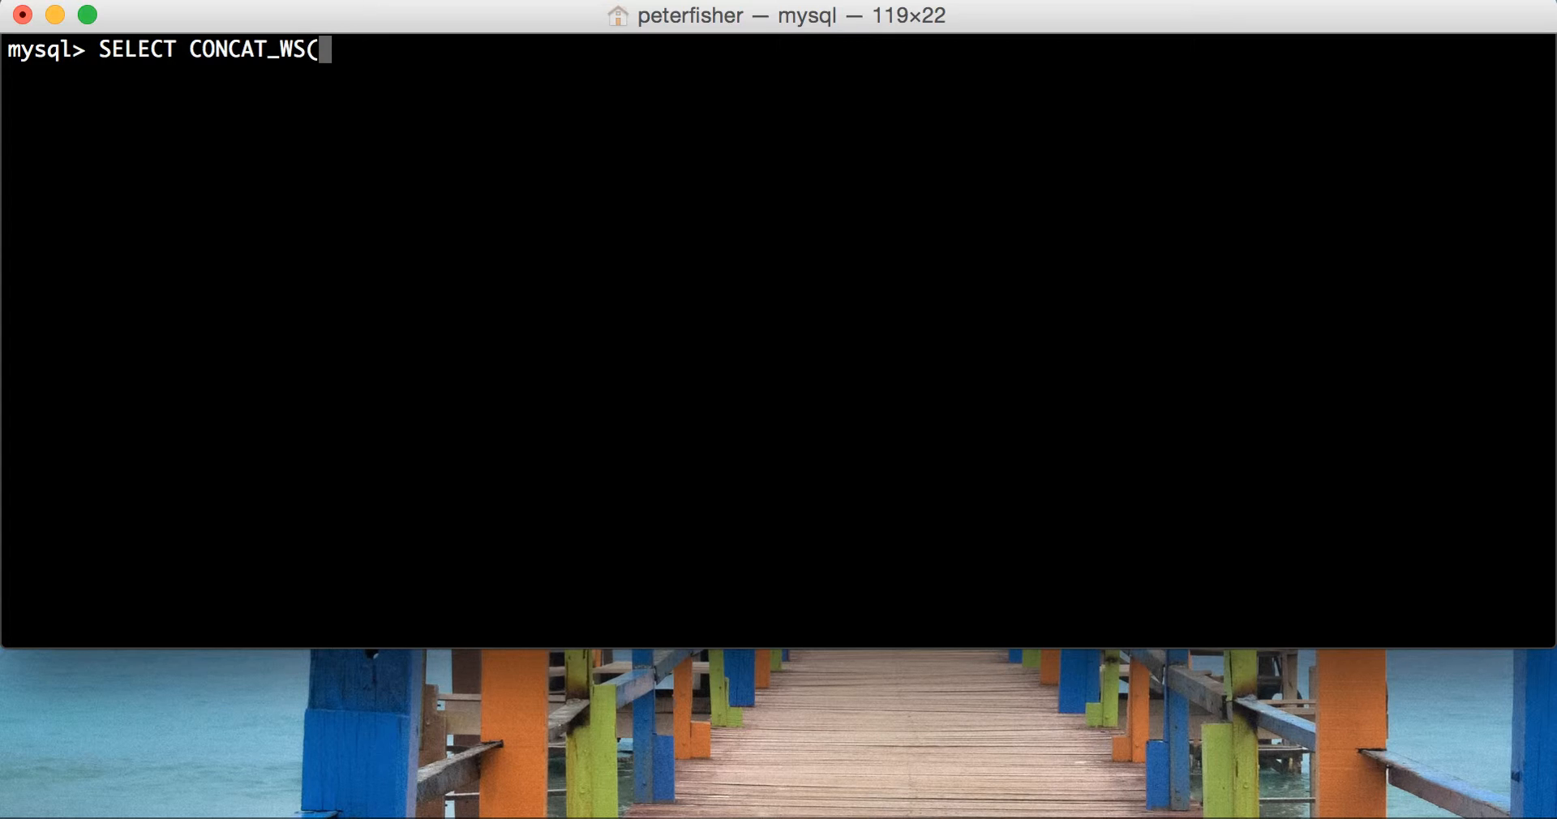
text(' ')
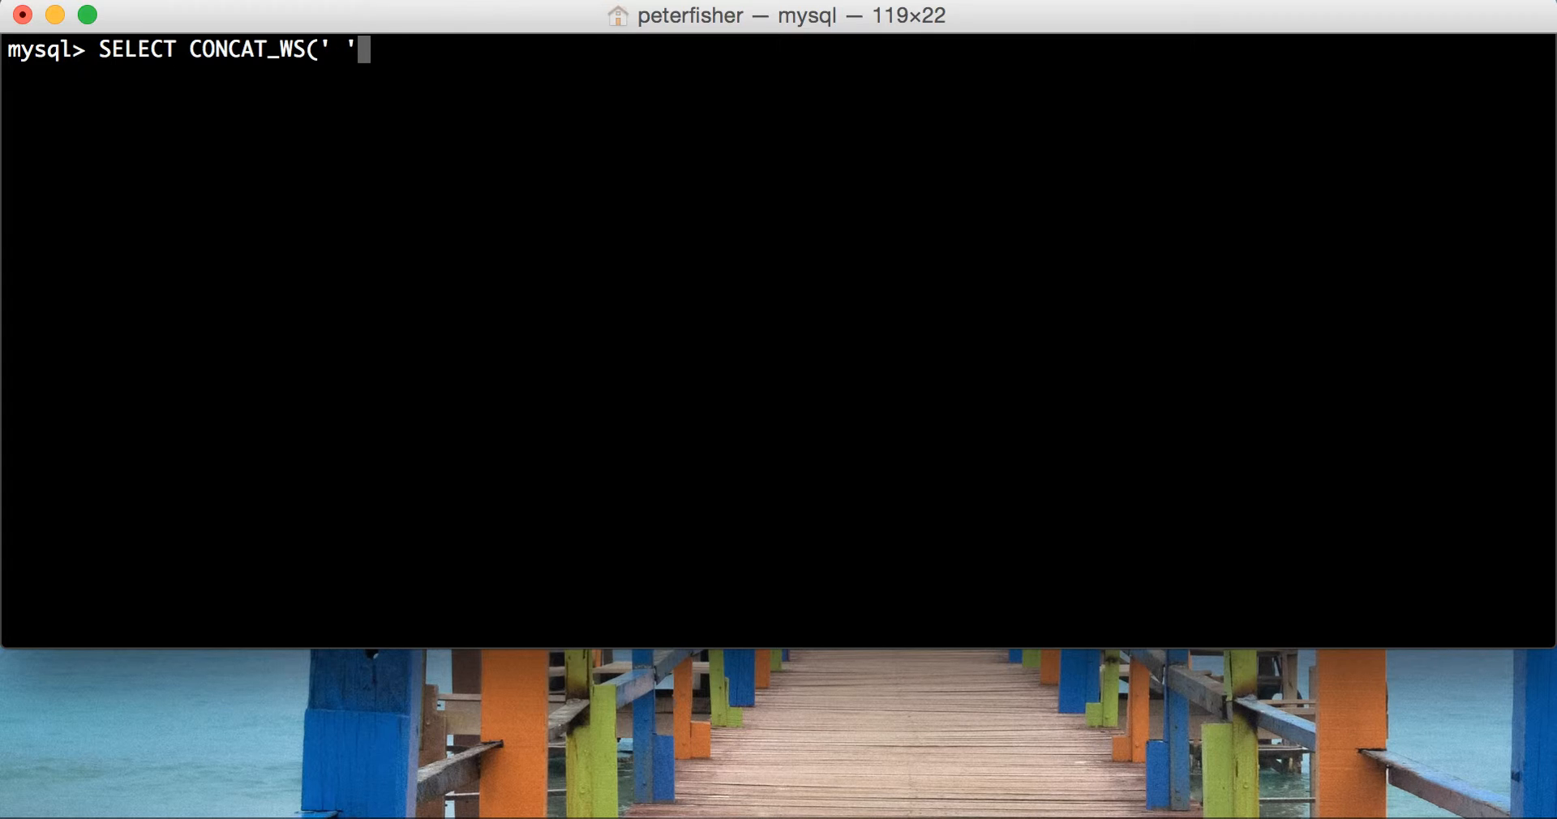
text(,)
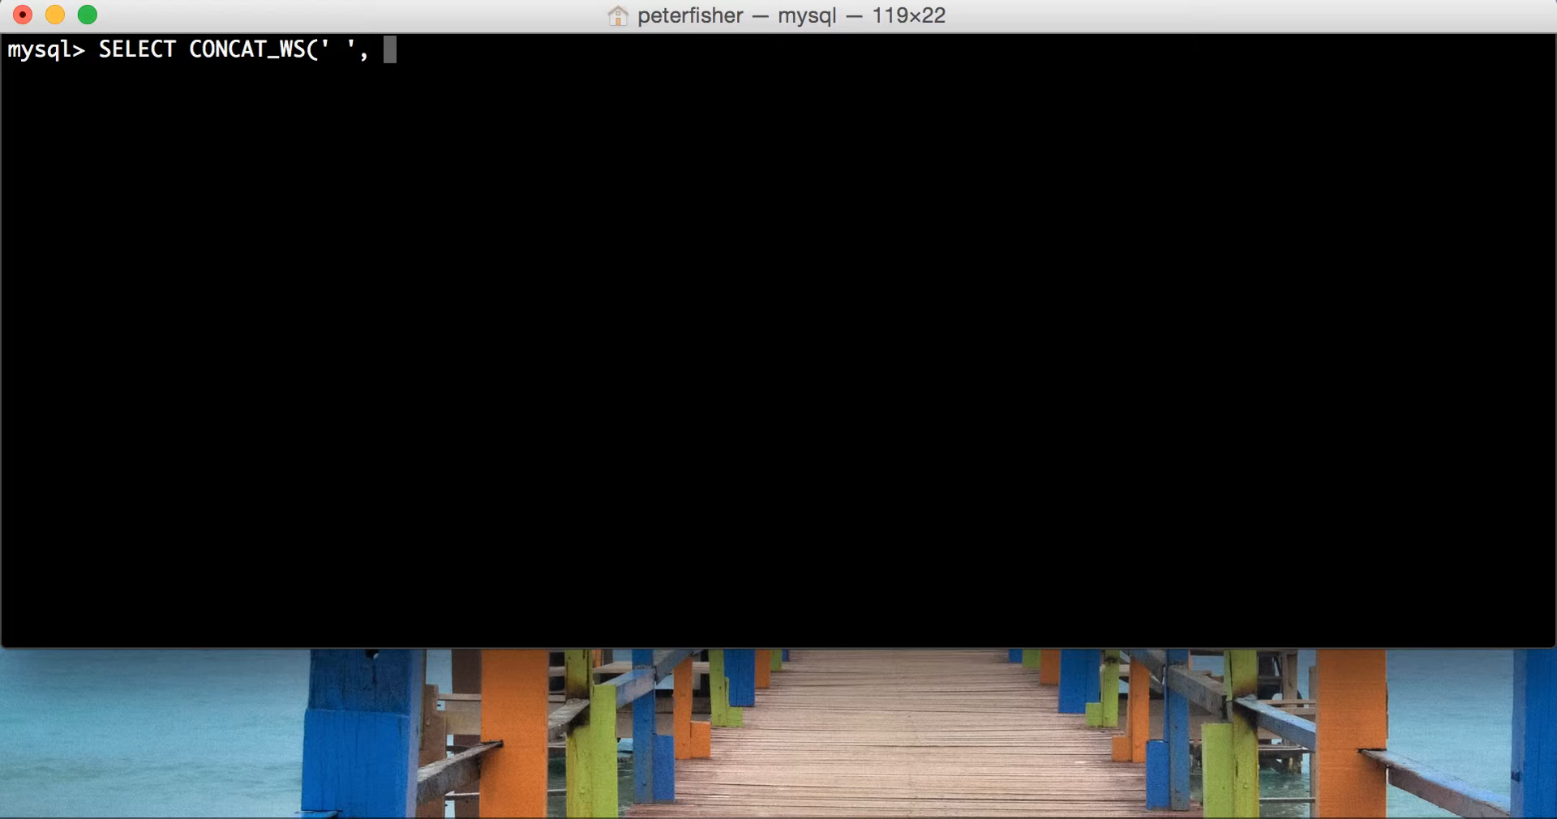
text(ti)
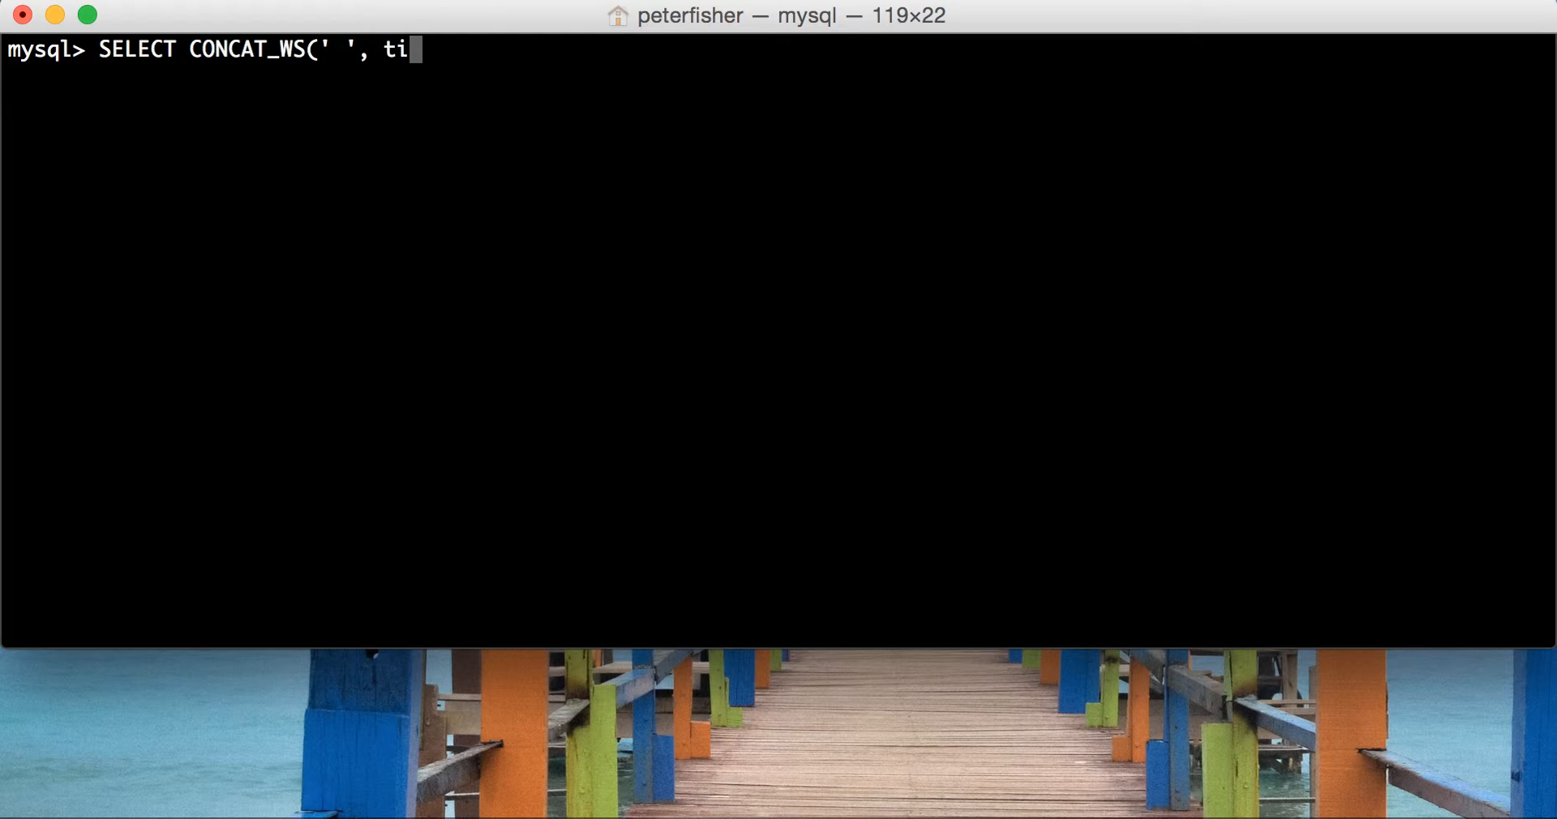
text(tle, firs)
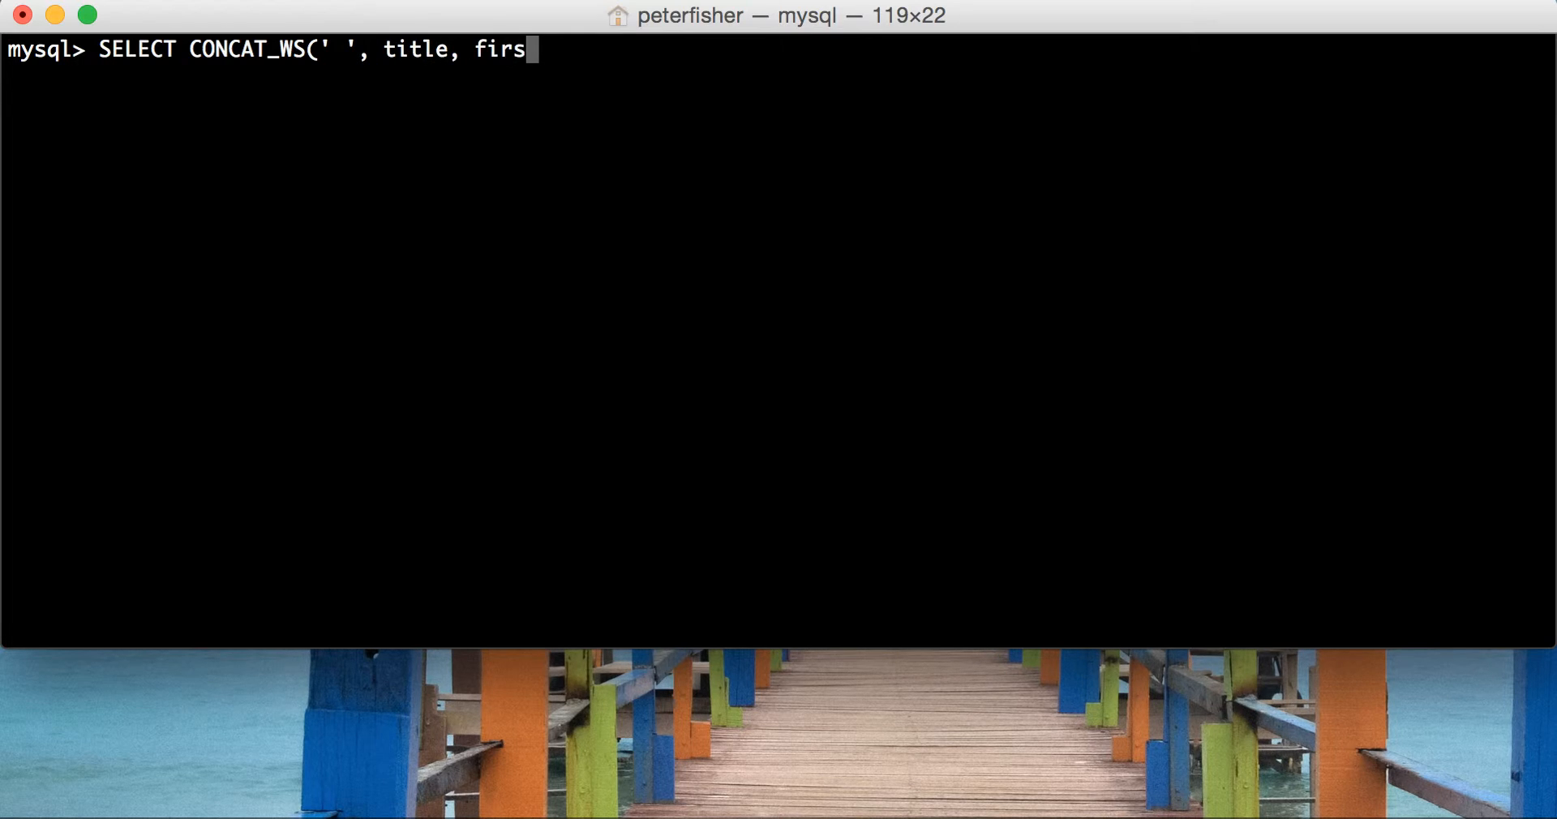
text(t_name, last_nam)
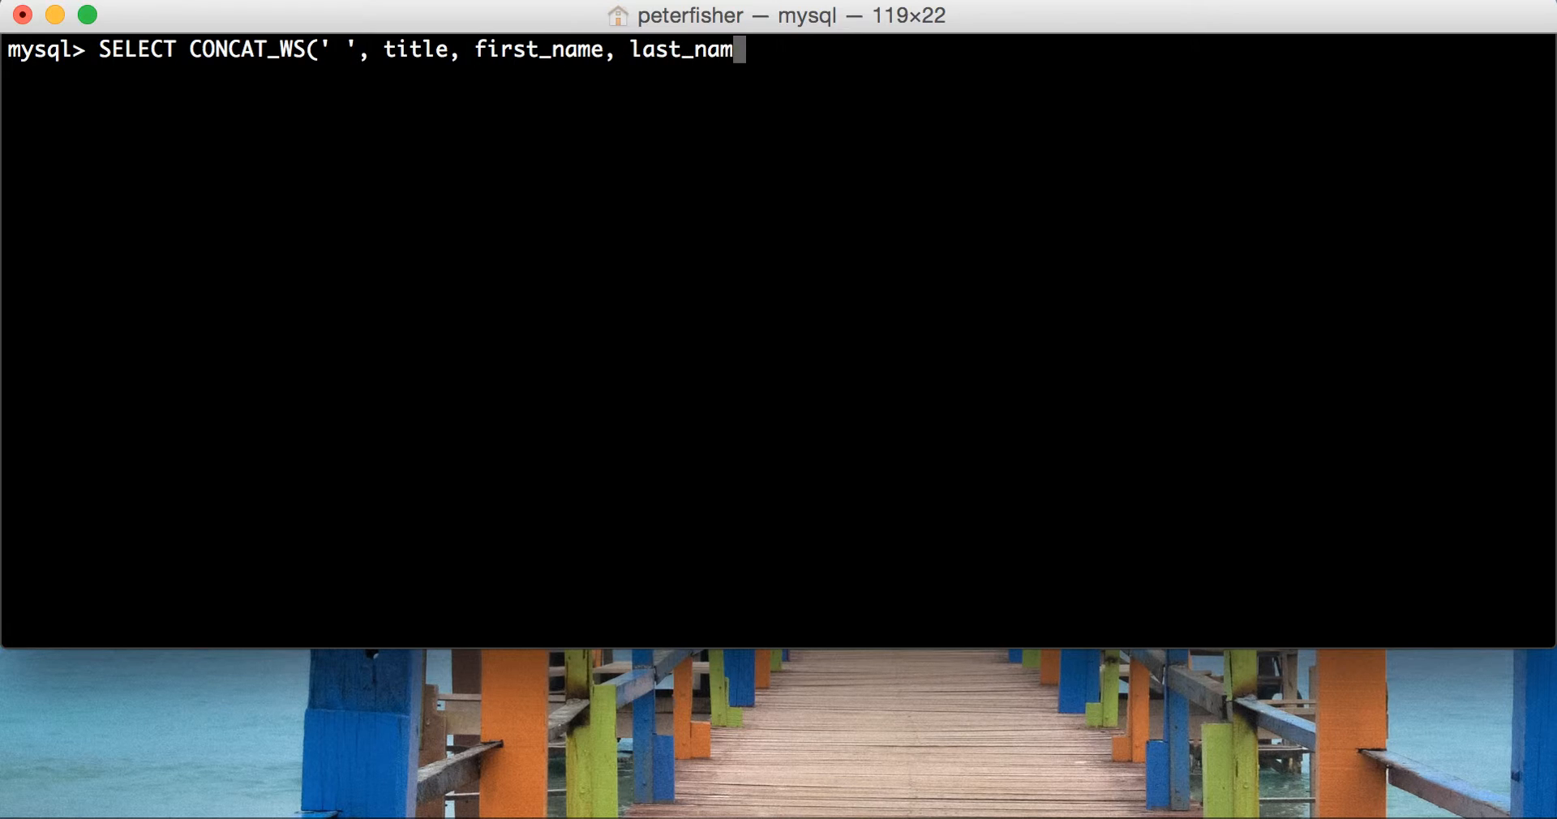
text(e) F)
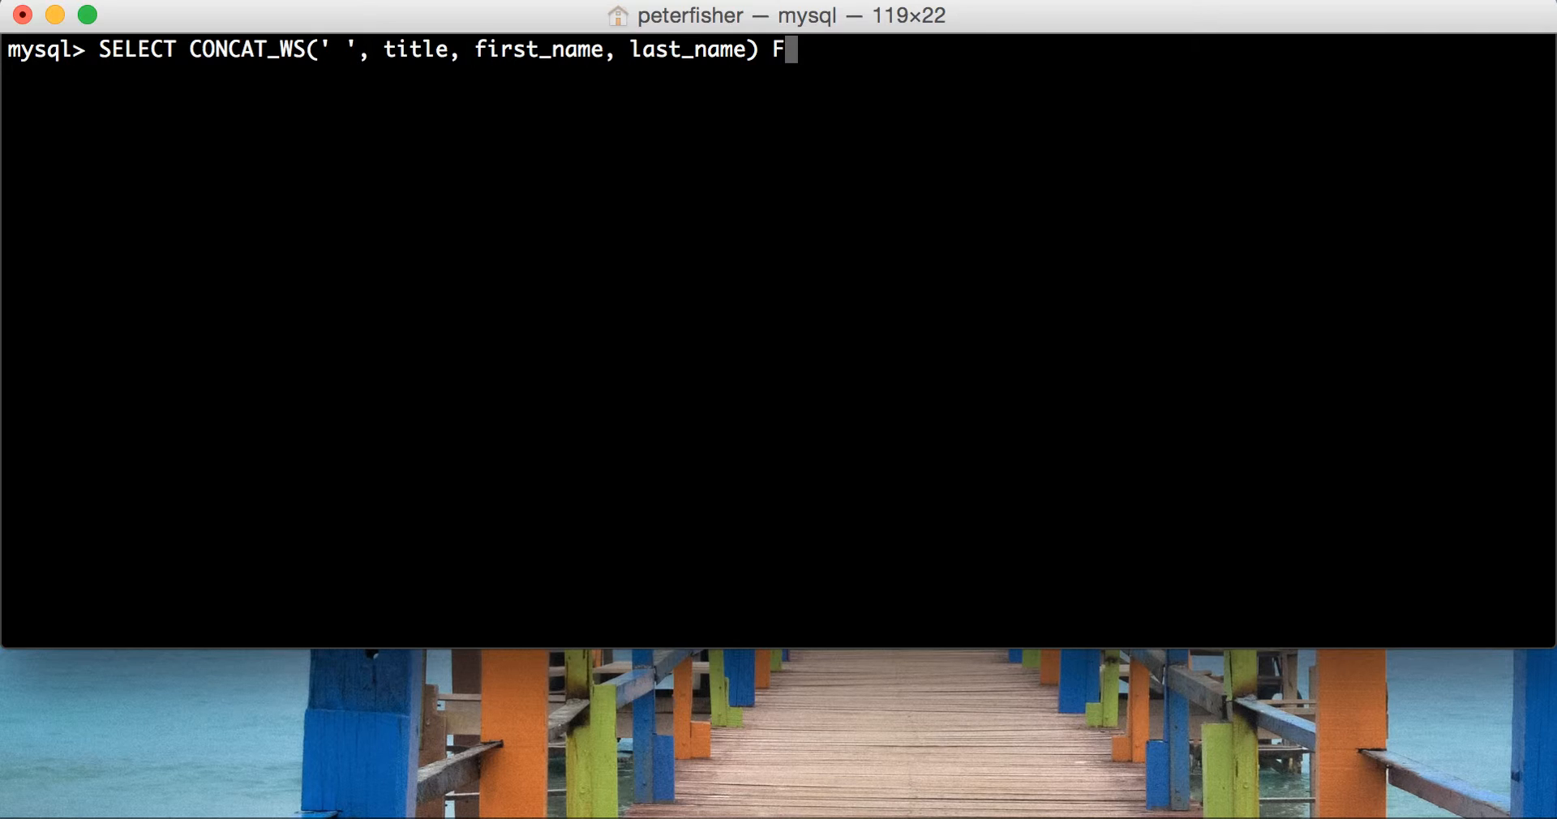
text(ROM)
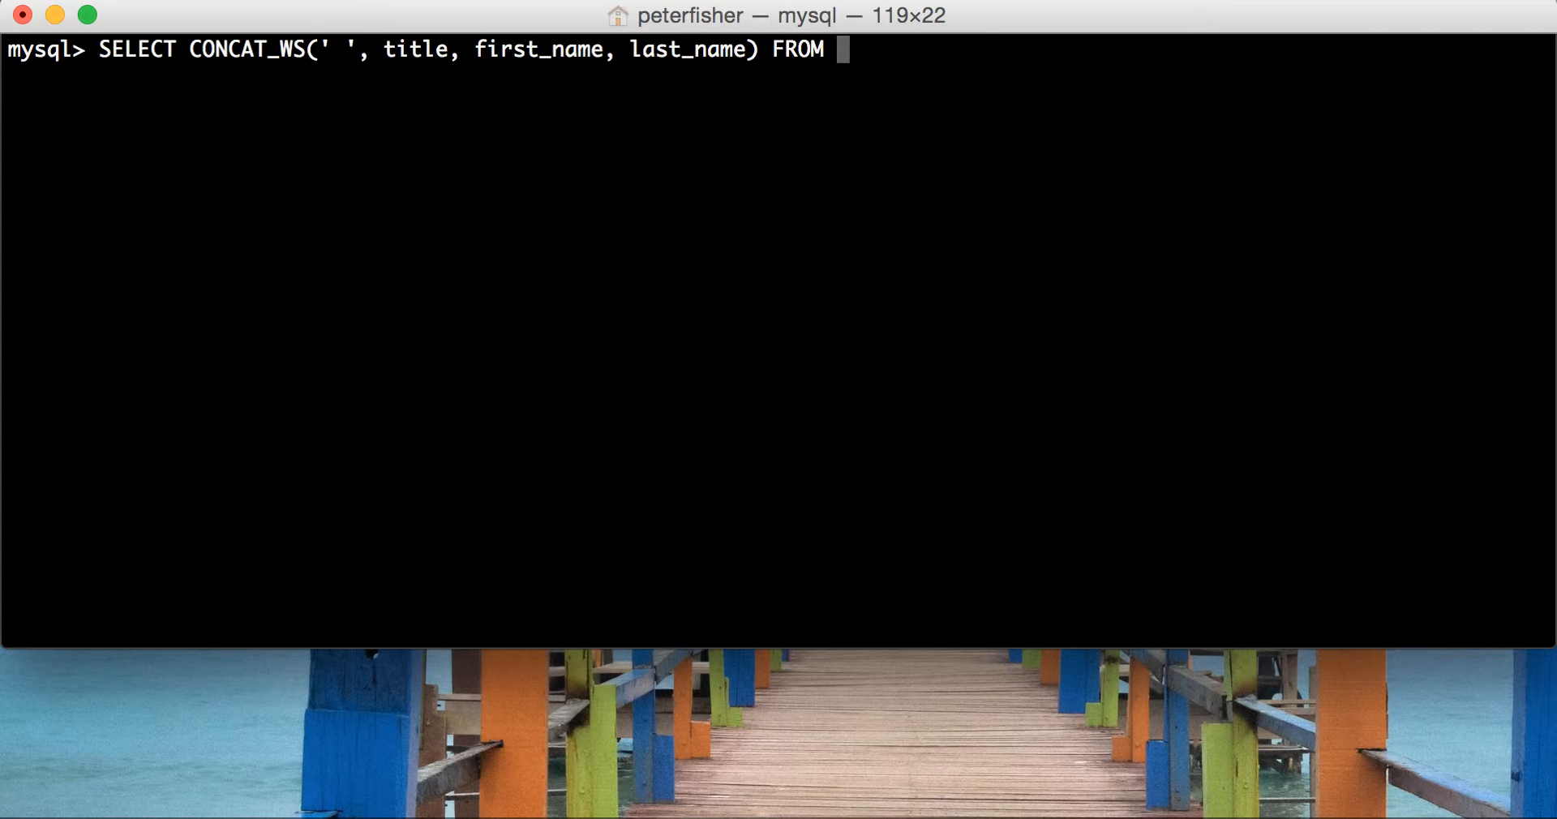
text(custom)
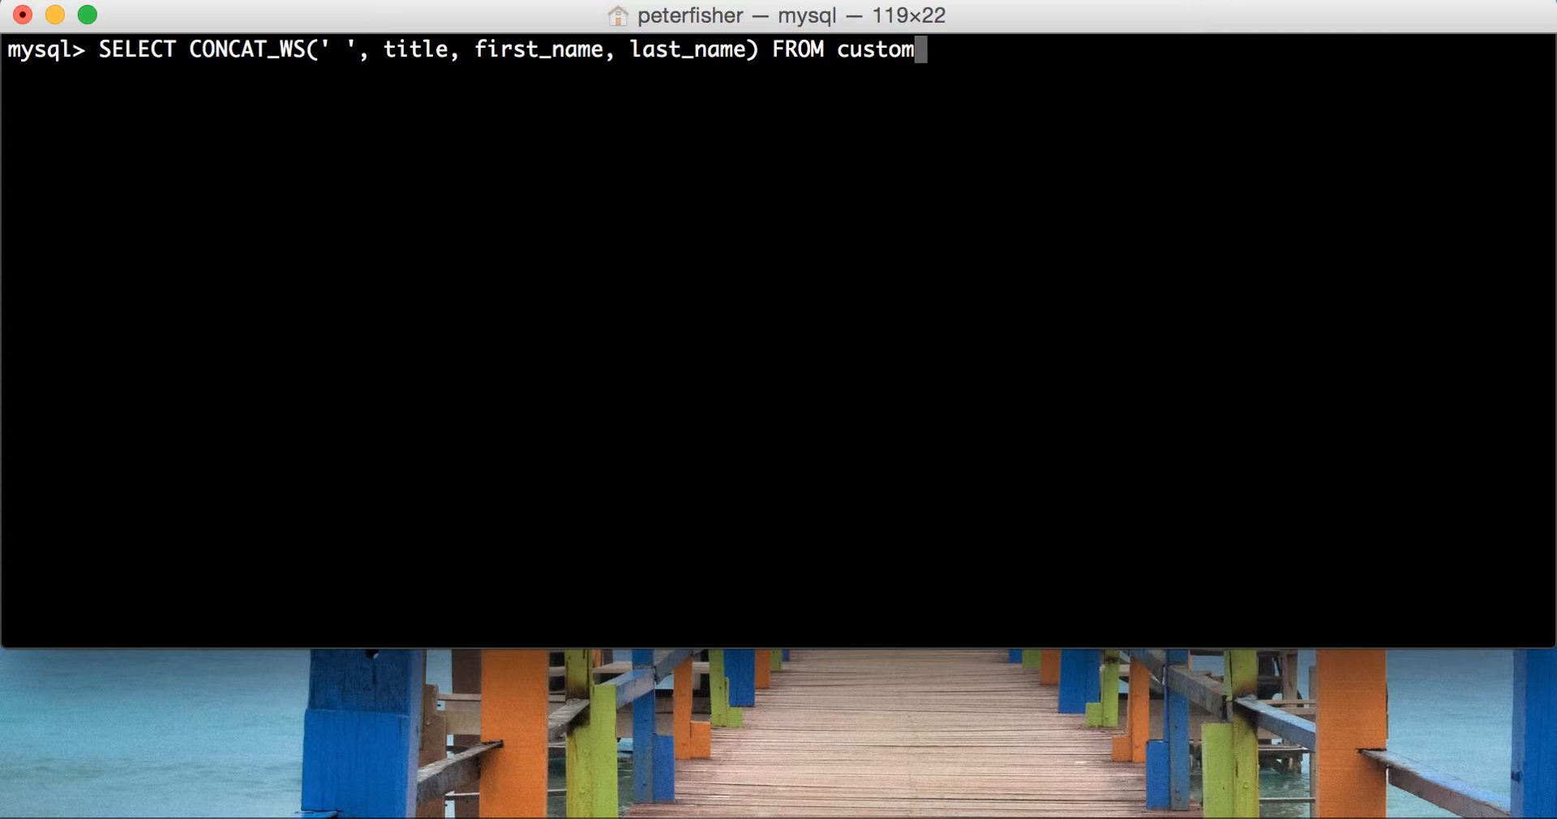
text(er;)
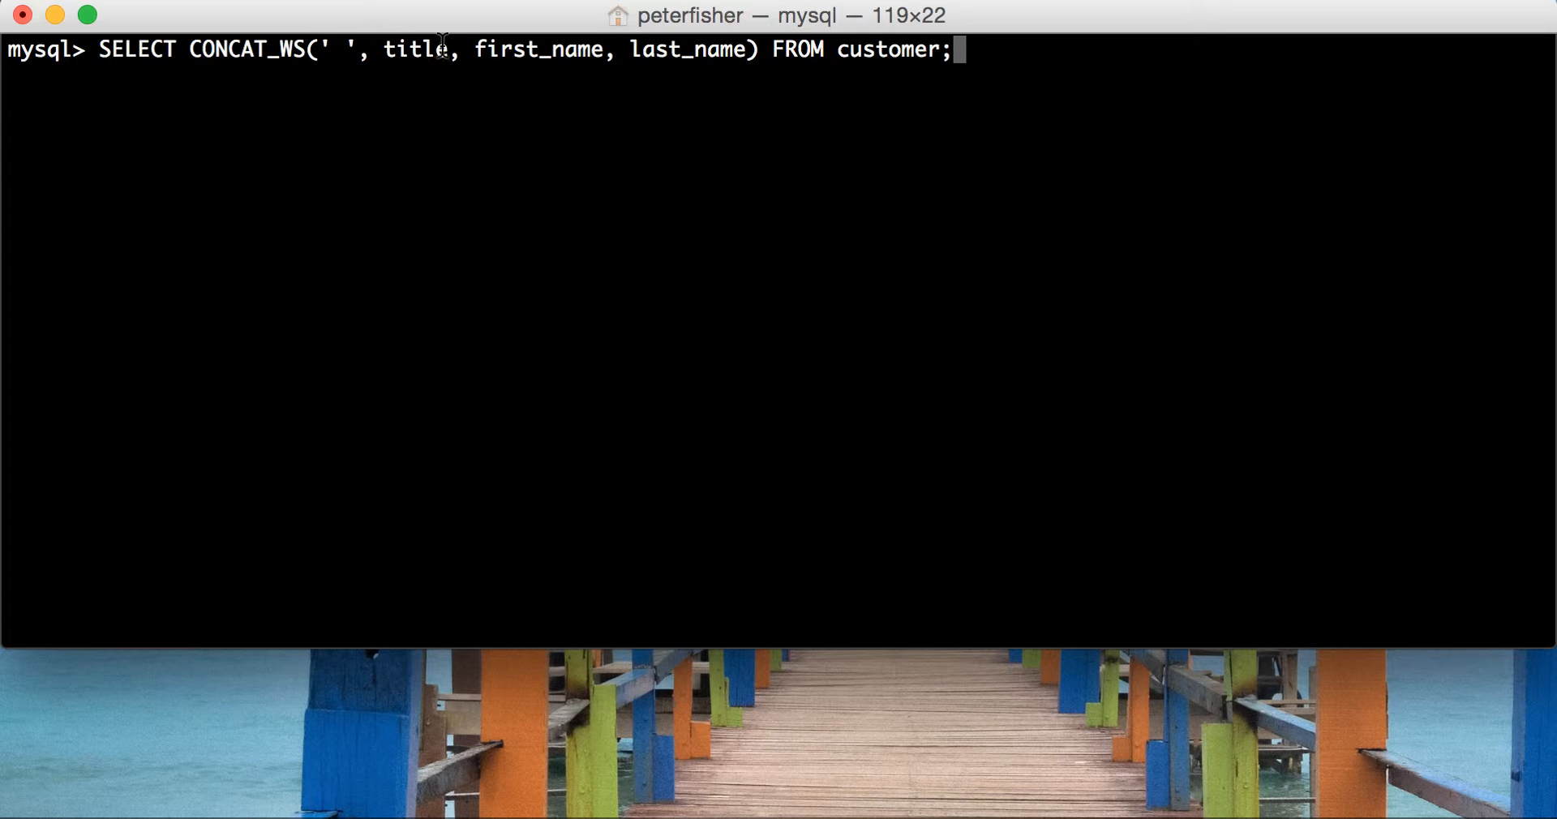
mouse_move(707, 32)
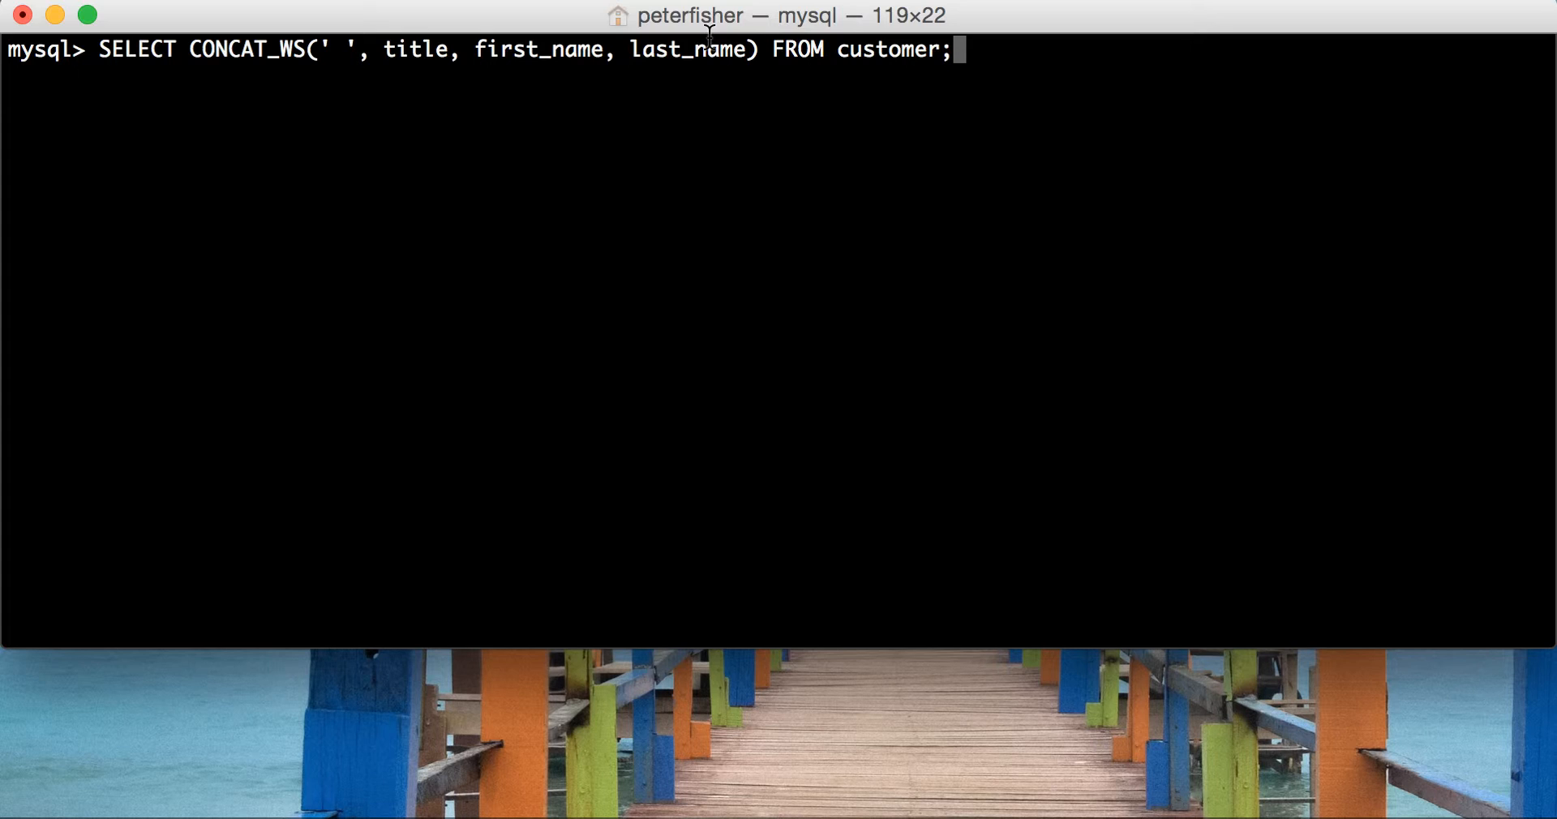
mouse_move(1002, 50)
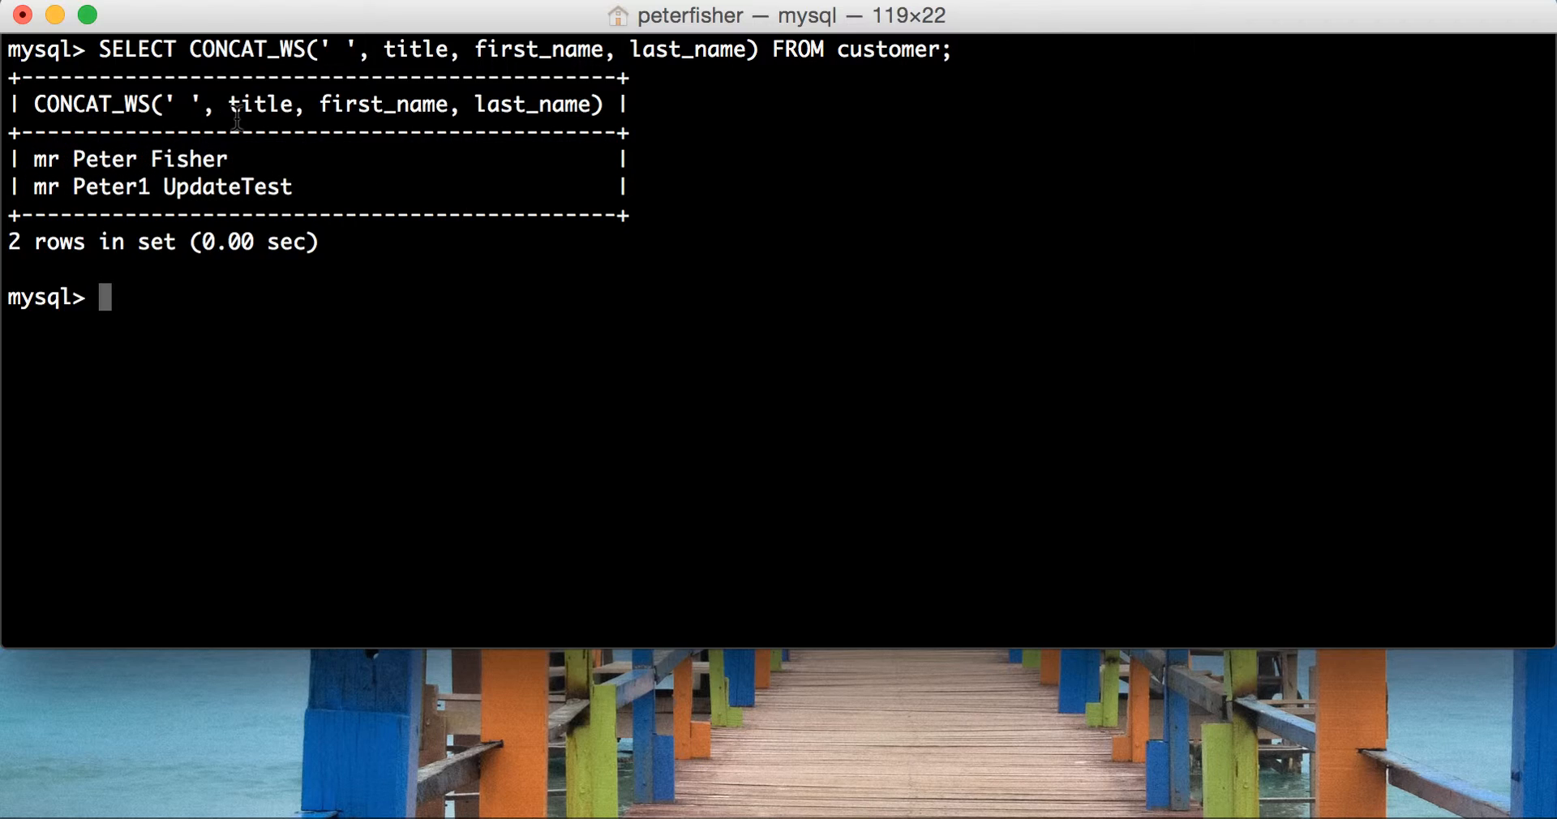
mouse_move(198, 104)
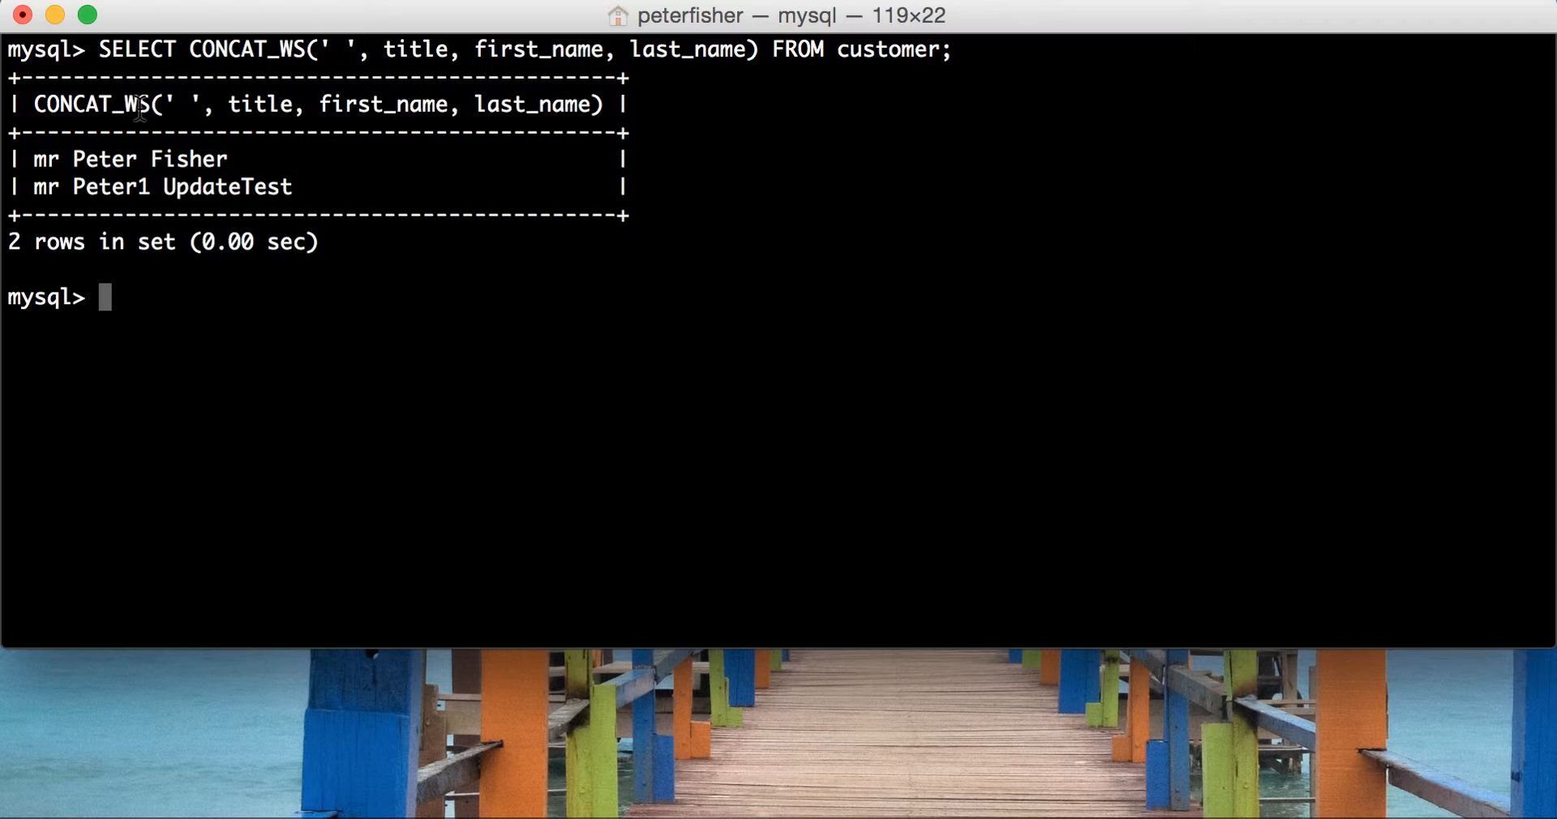
mouse_move(217, 106)
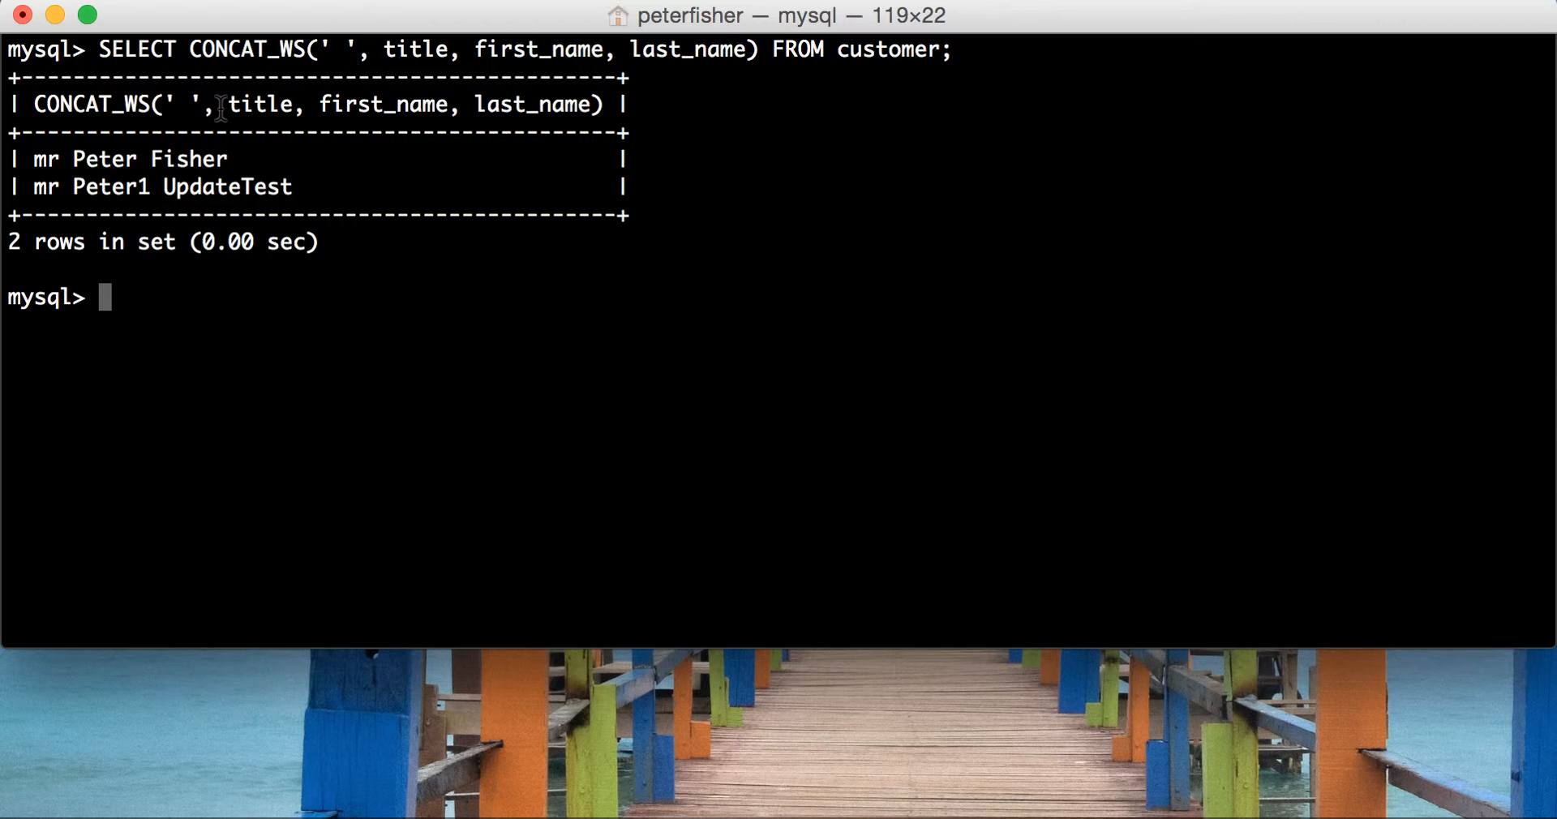
mouse_move(195, 103)
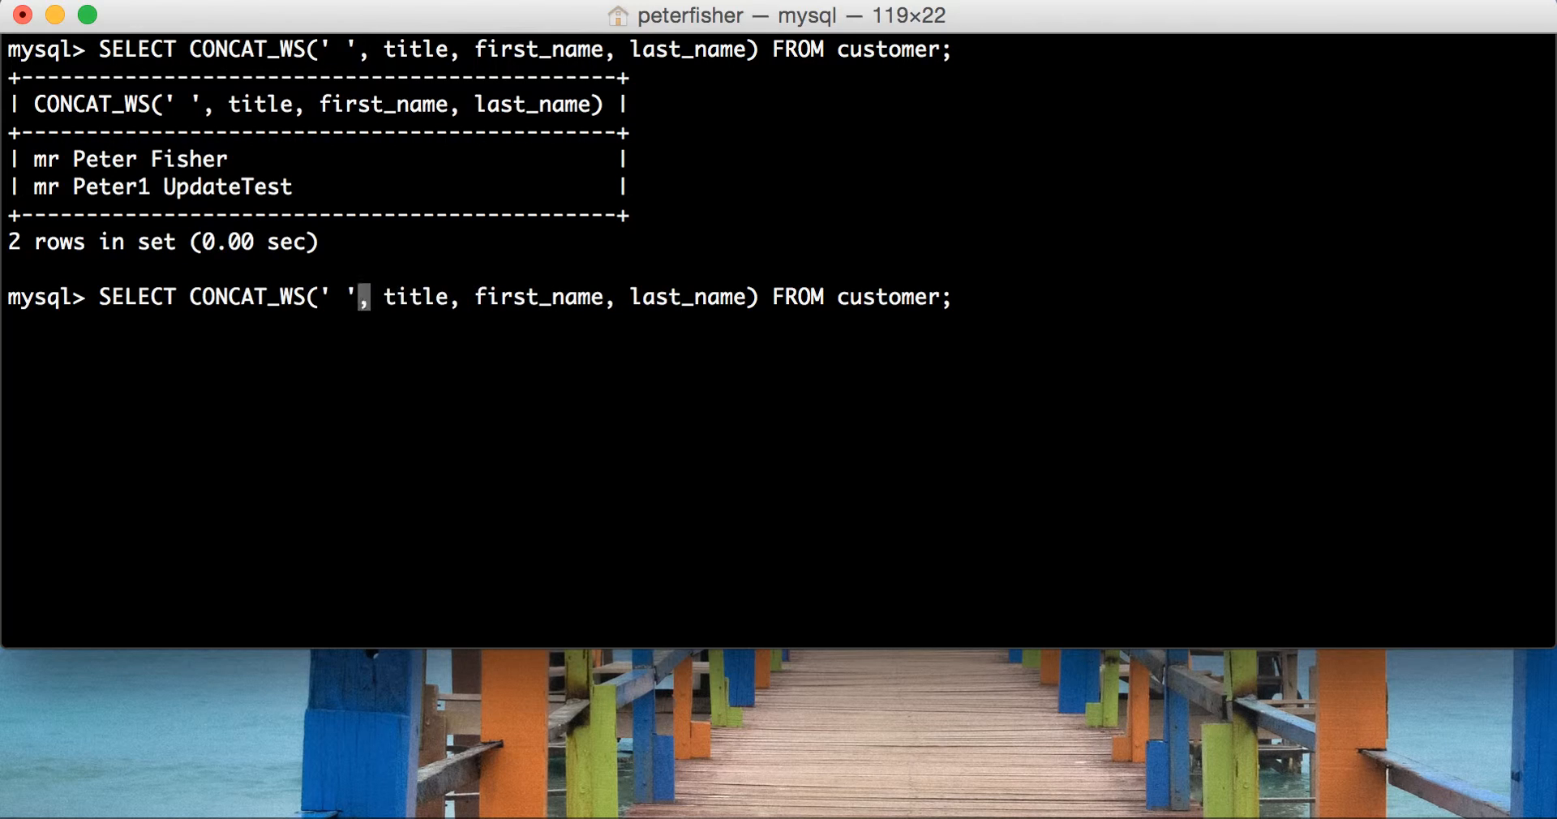
Run CONCAT_WS with ',' as separator, returning mr,Peter,Fisher and mr,Peter1,UpdateTest
key(Backspace)
text(,)
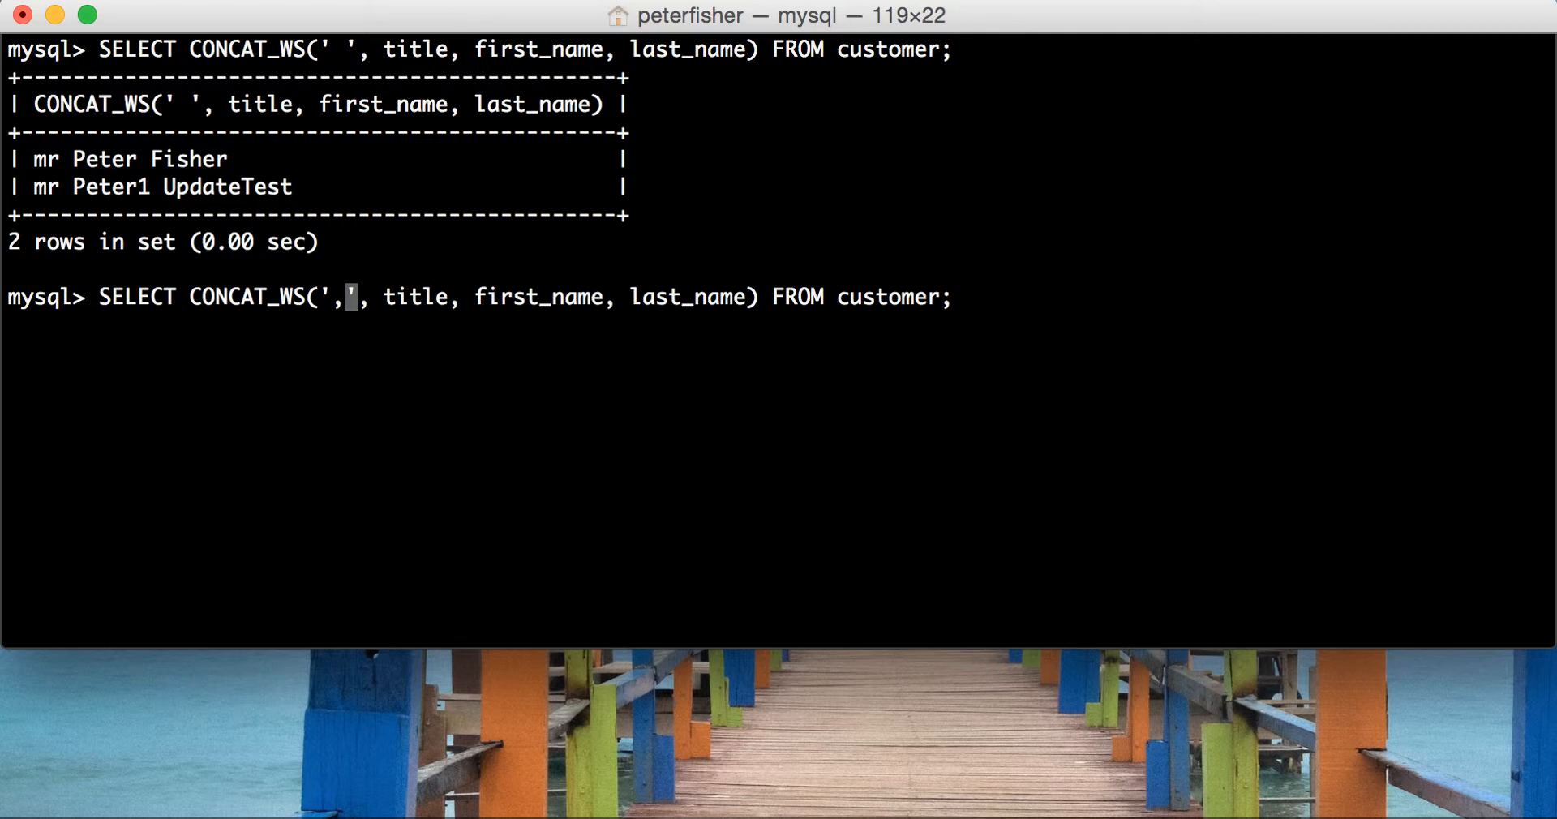
key(Enter)
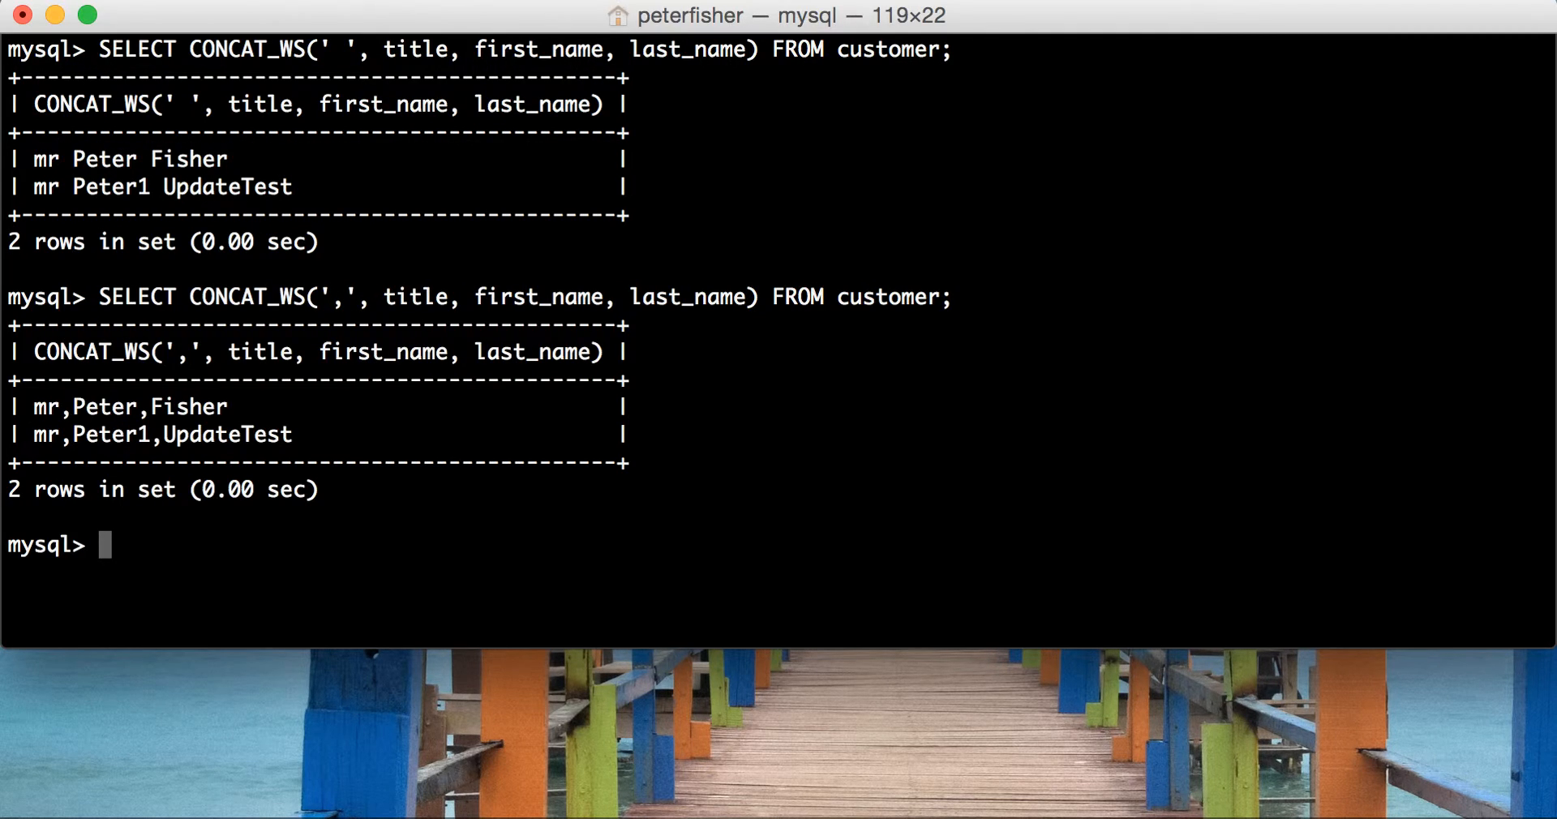